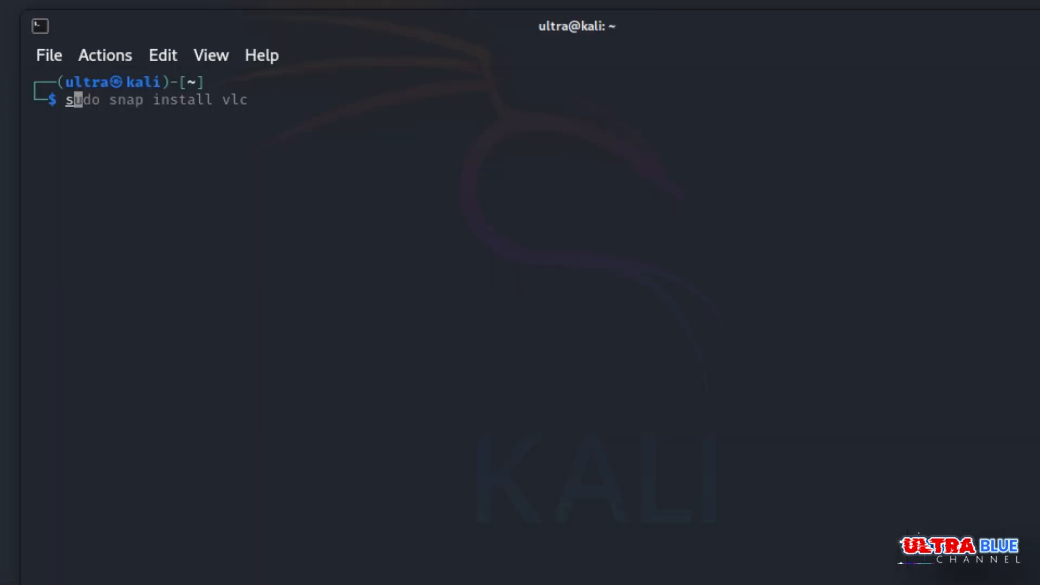
- Run sudo apt update with the sudo password, reporting 34 upgradable packages
text(sudo apt install --reinstall snapd)
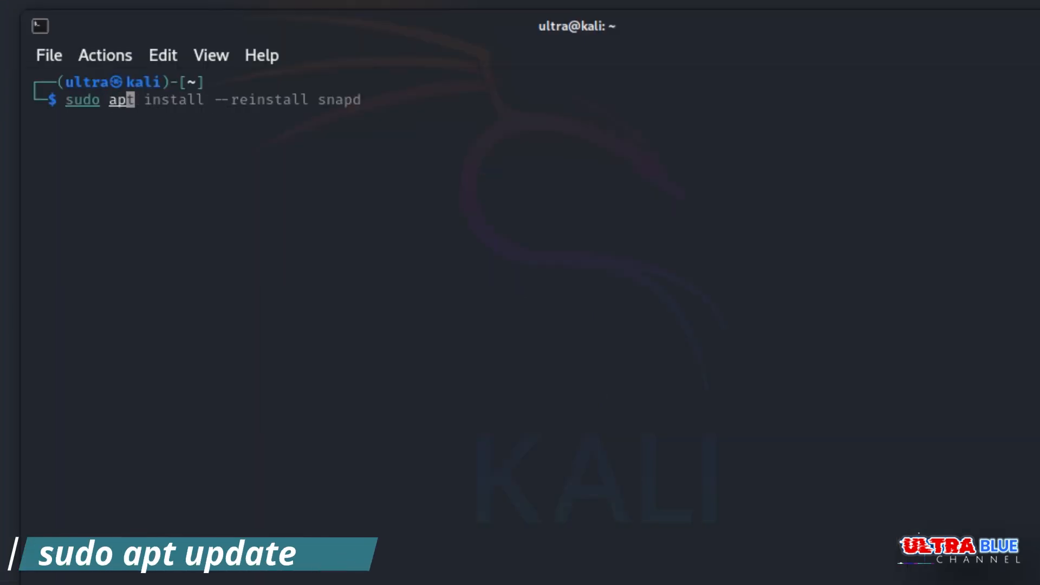
text(sudo apt update)
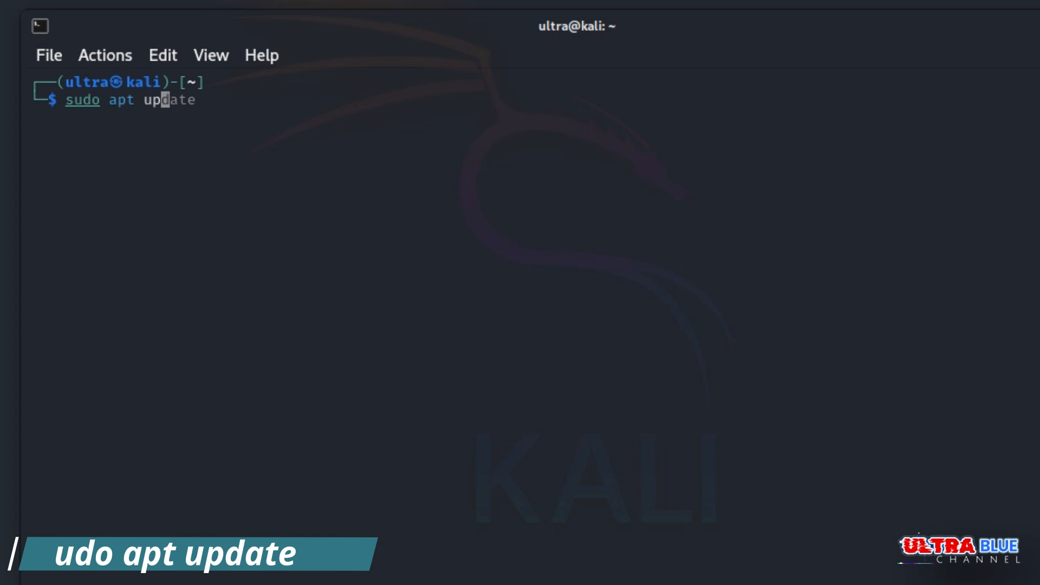
key(Return)
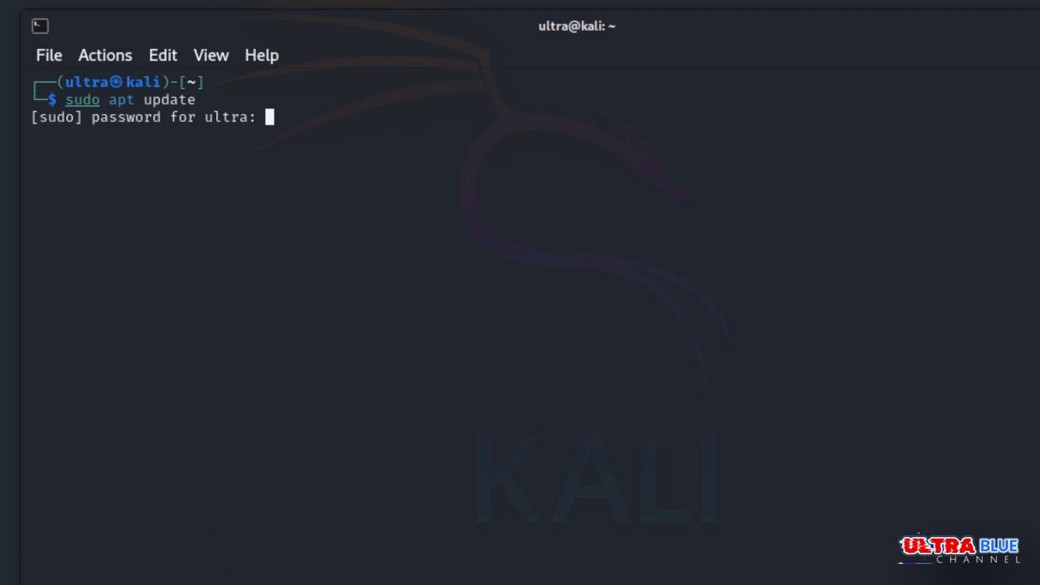
key(Return)
text(sudo apt upgrade)
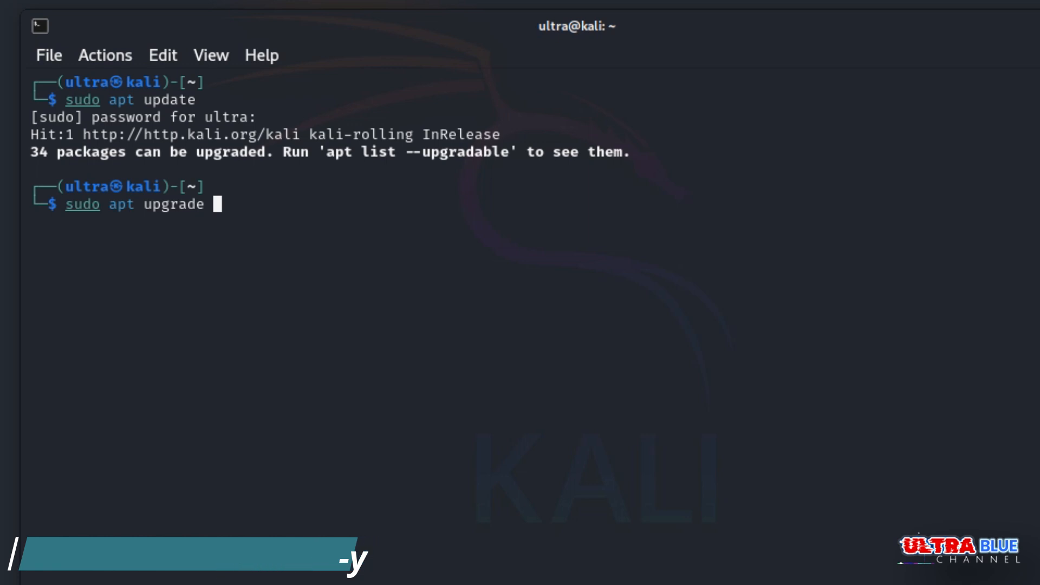
- Run sudo apt upgrade -y to upgrade all packages without confirmation prompts
text(-y)
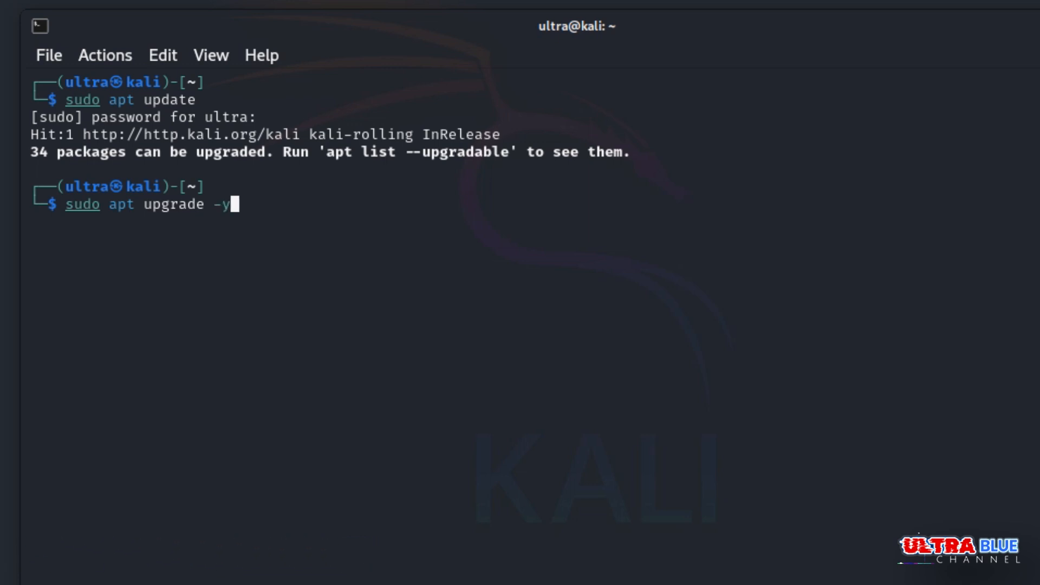
key(Return)
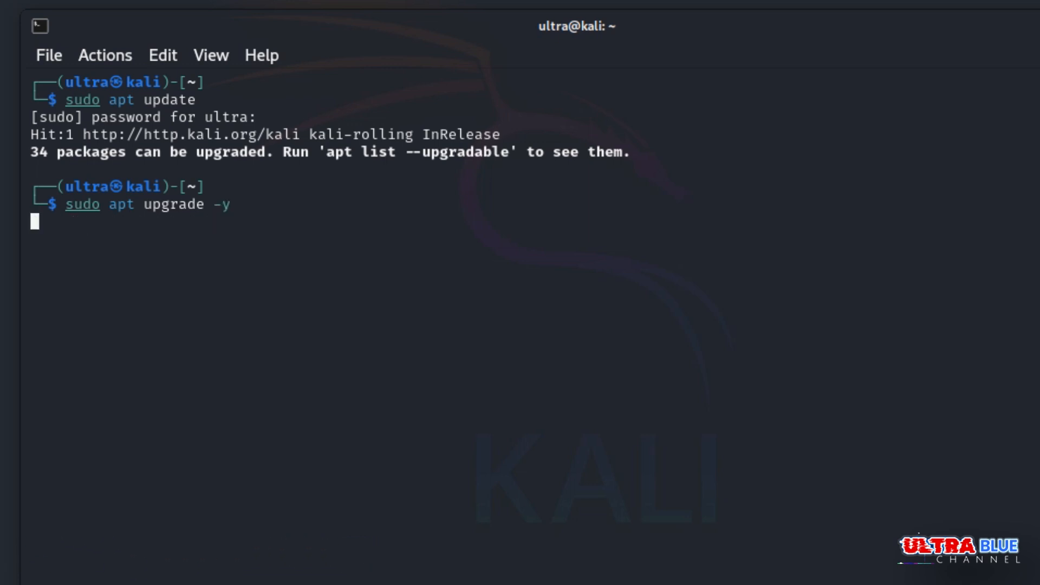
key(Return)
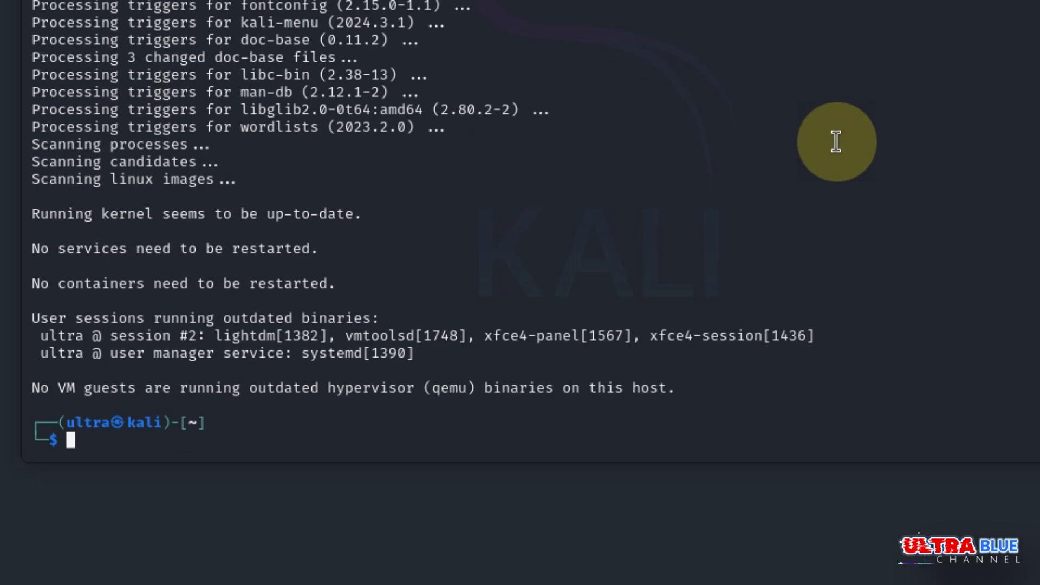
- Attempt sudo apt disk-update -y, which is rejected as an invalid operation
text(sudo apt upgrade -y)
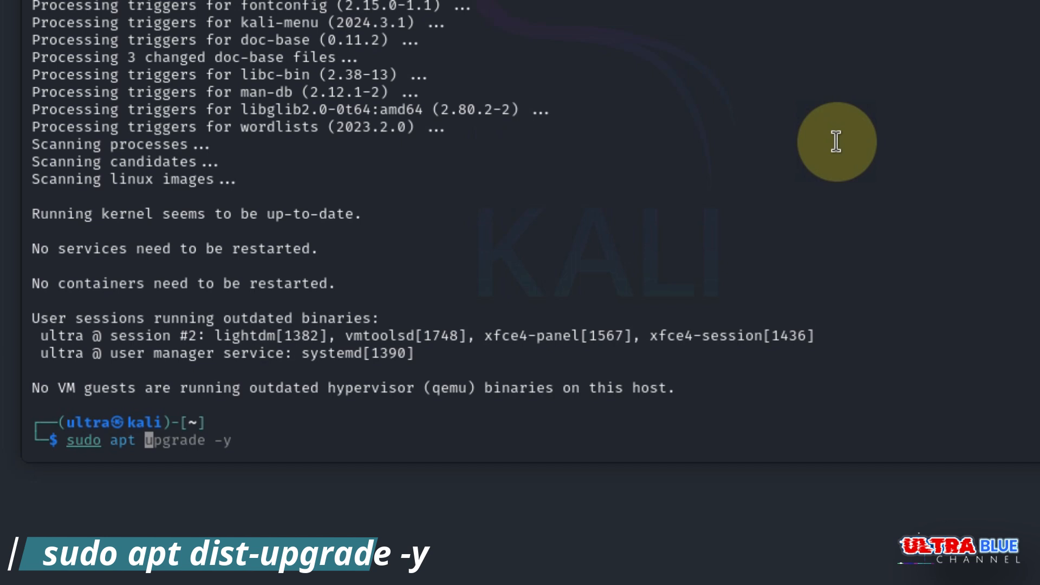
text(disk)
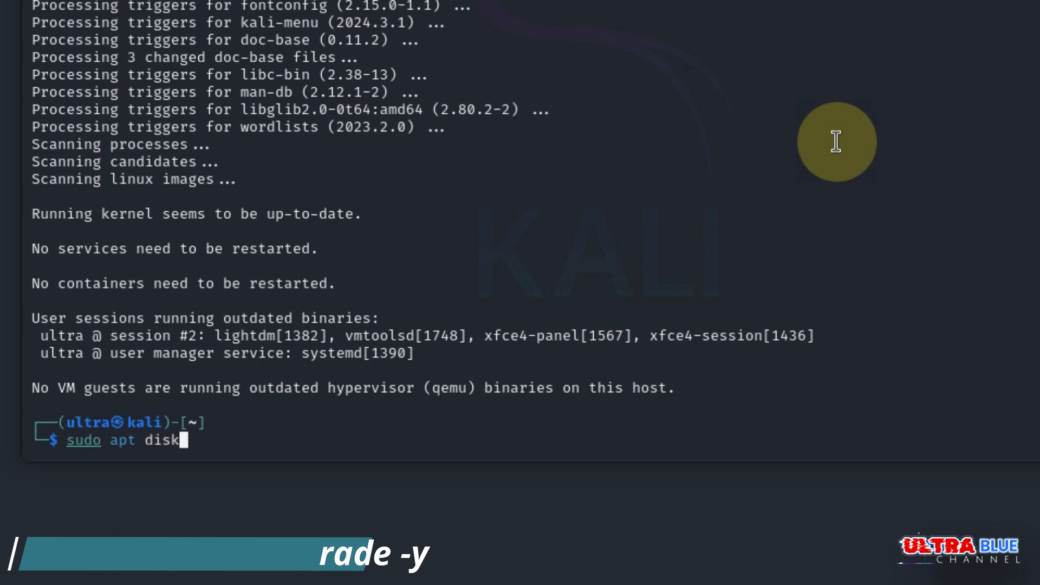
text(-)
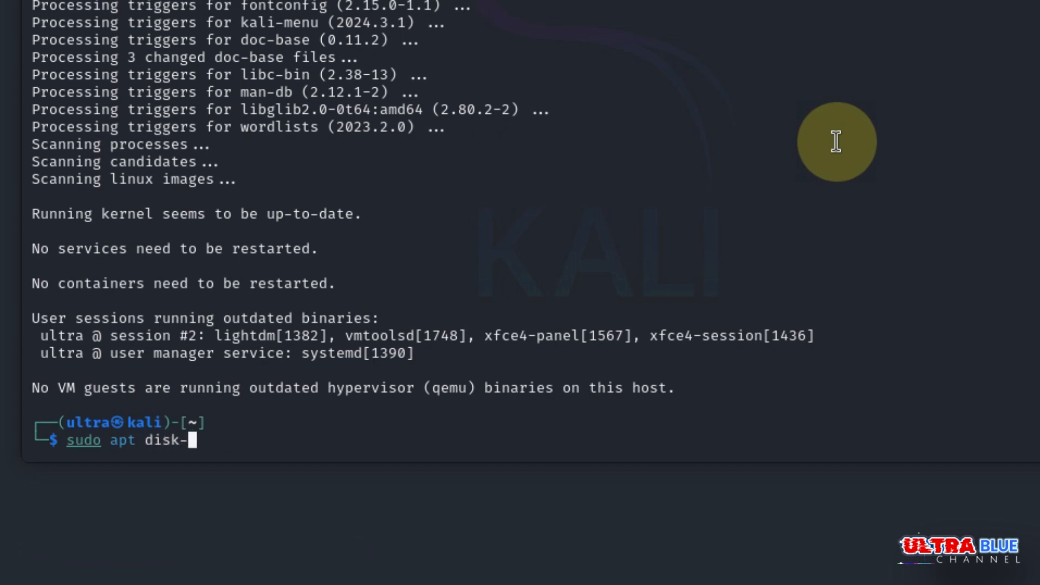
text(up)
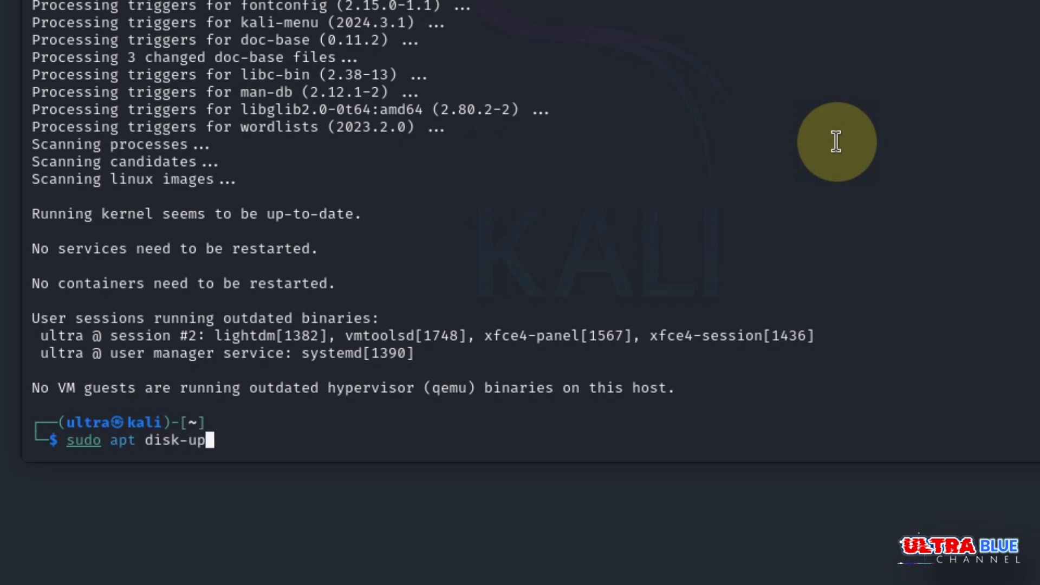
text(ate)
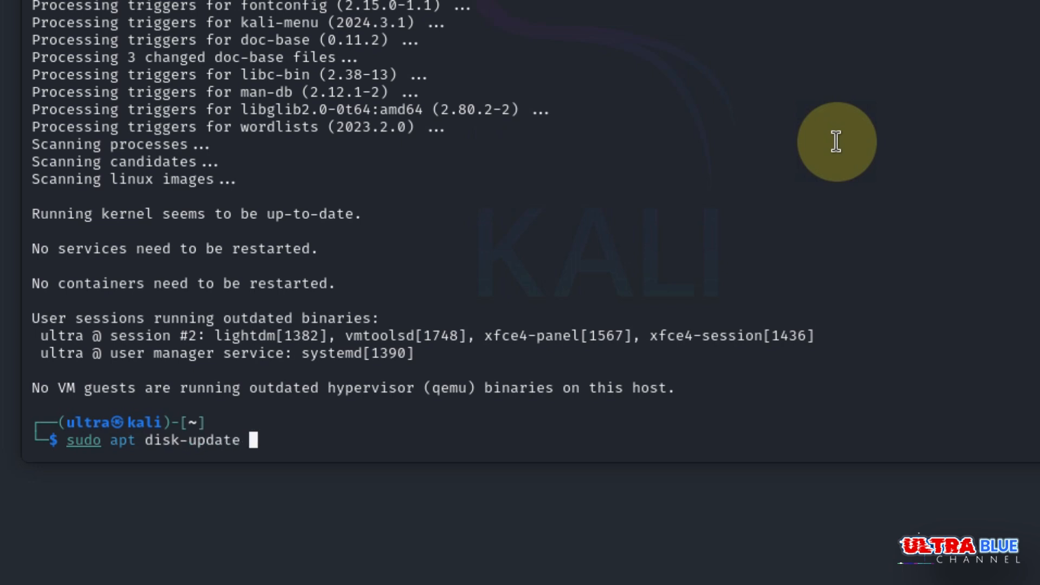
text(-y)
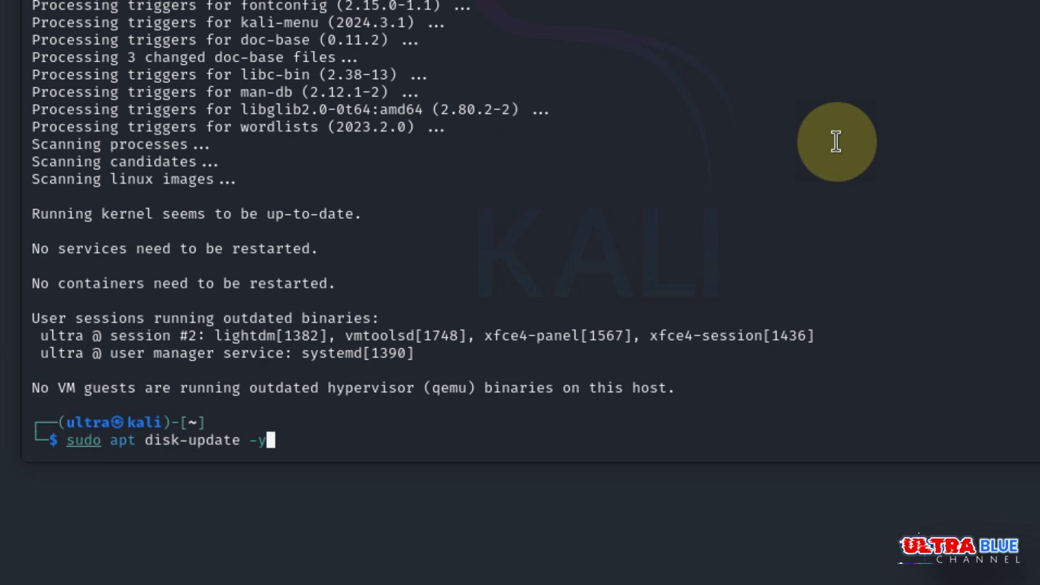
key(Return)
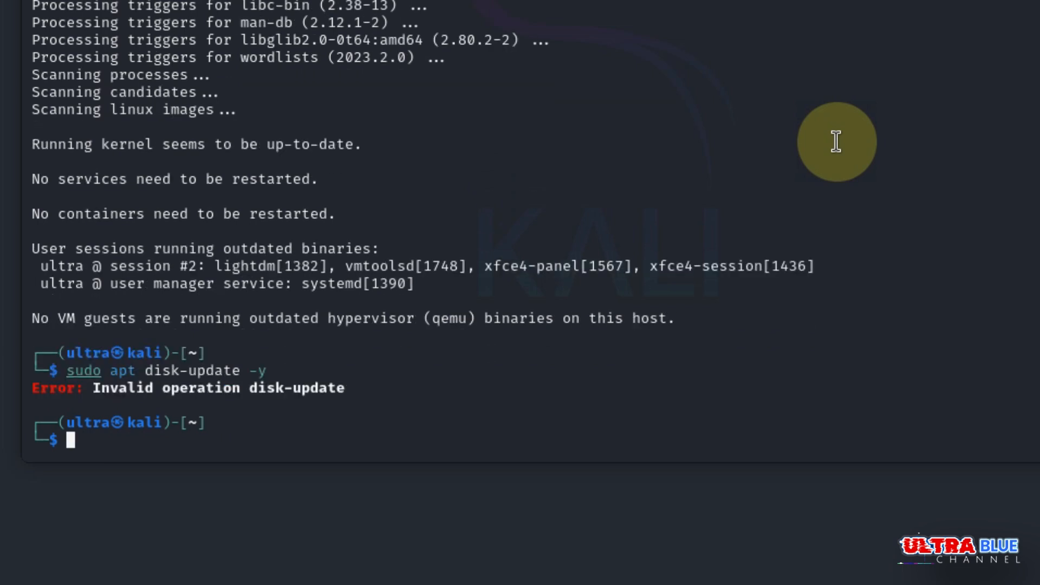
- Recall the command and retry as sudo apt dist-update -y, rejected again as invalid
key(Up)
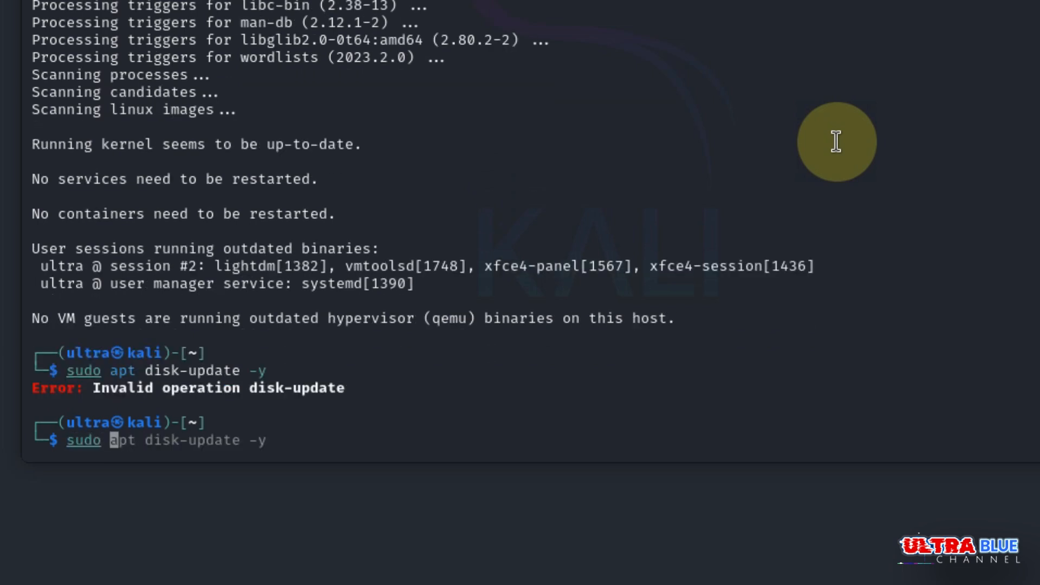
key(Right)
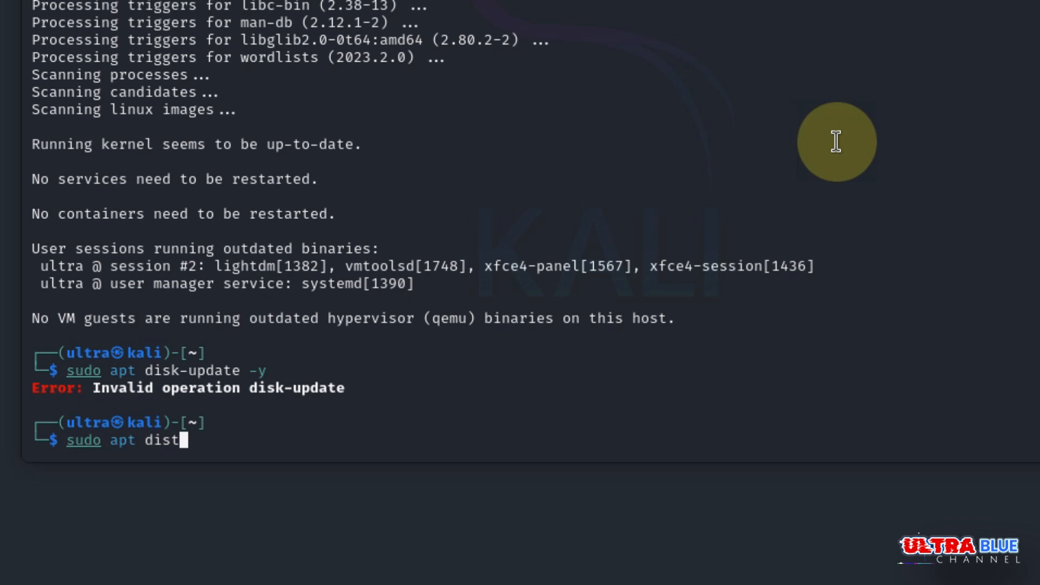
text(-)
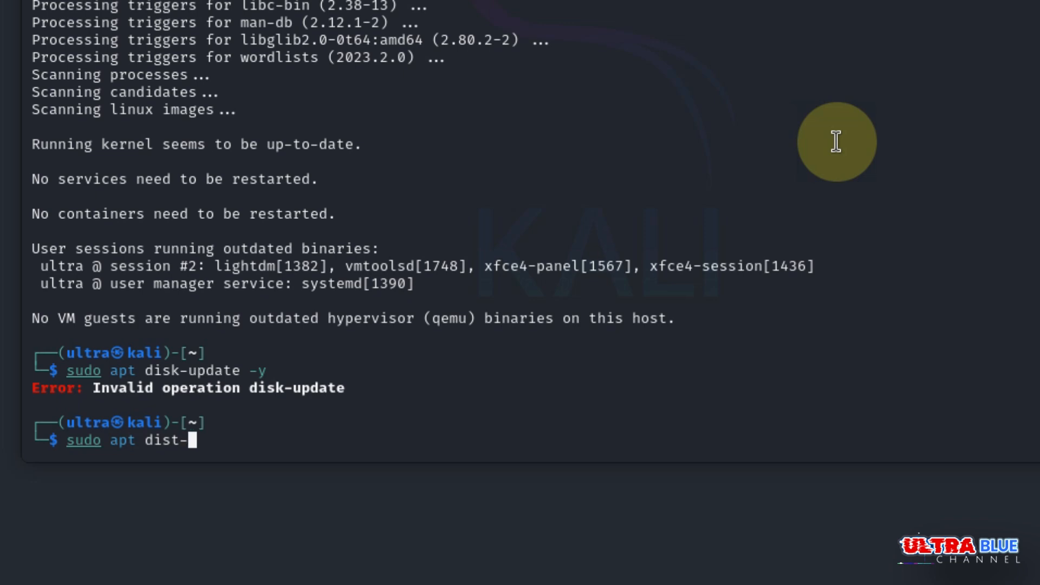
text(u)
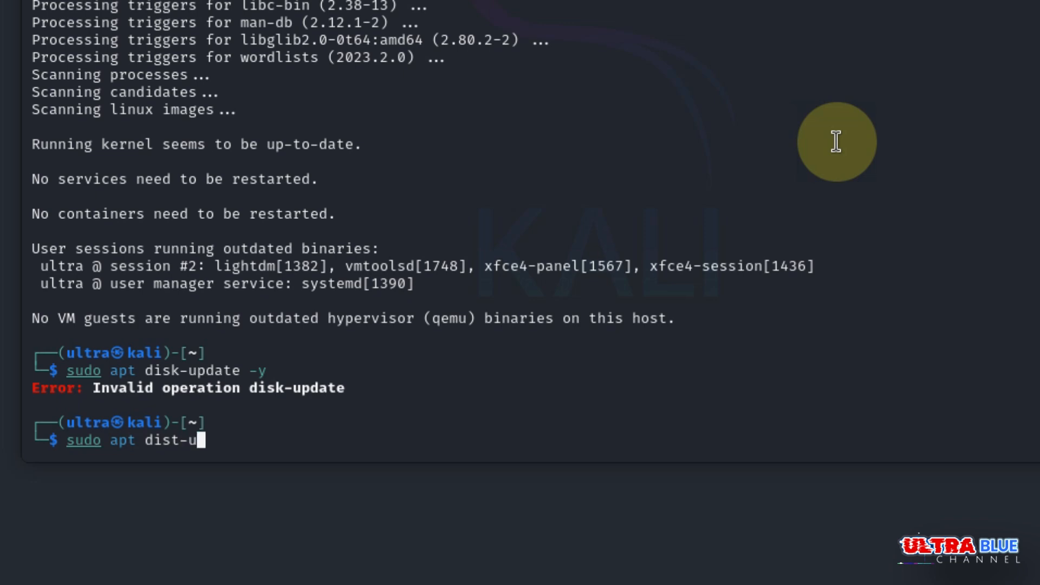
text(pd)
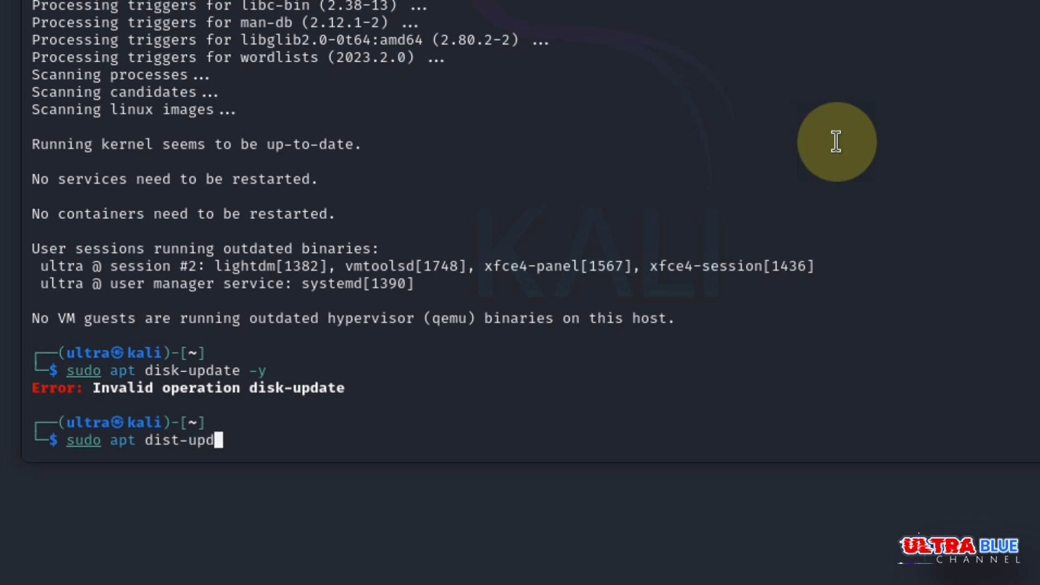
text(ate)
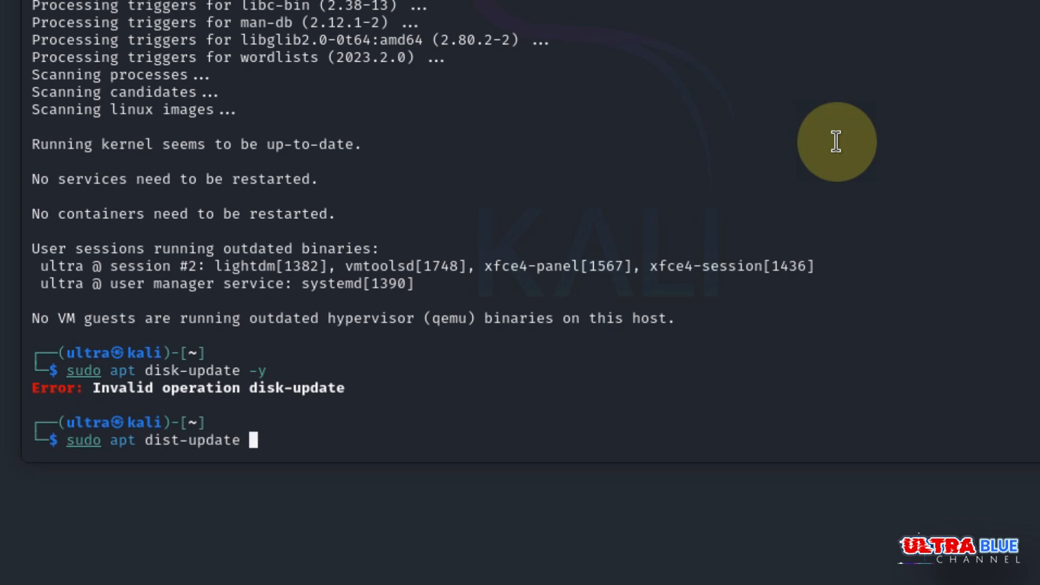
text(-y)
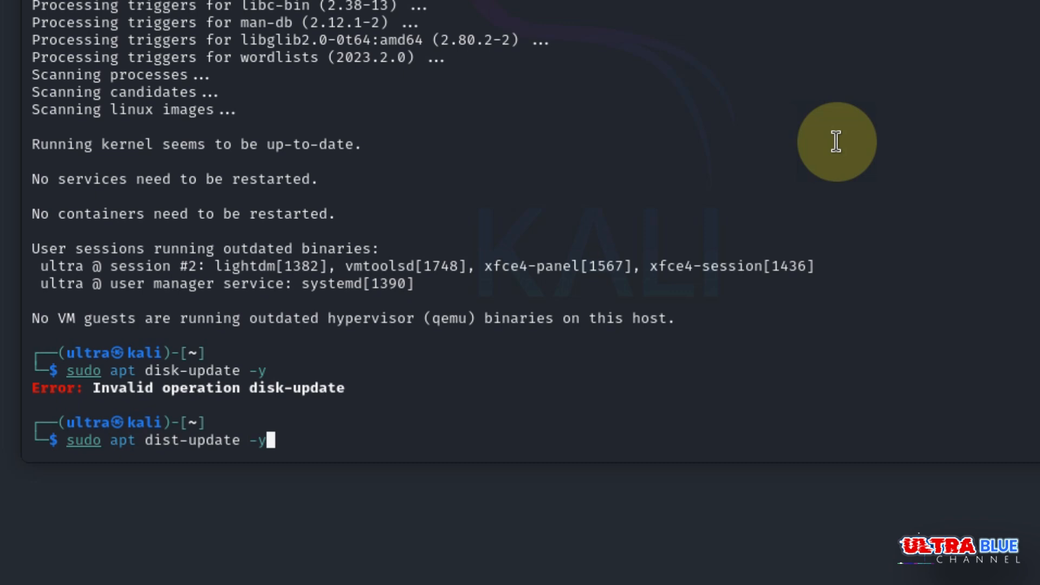
key(Return)
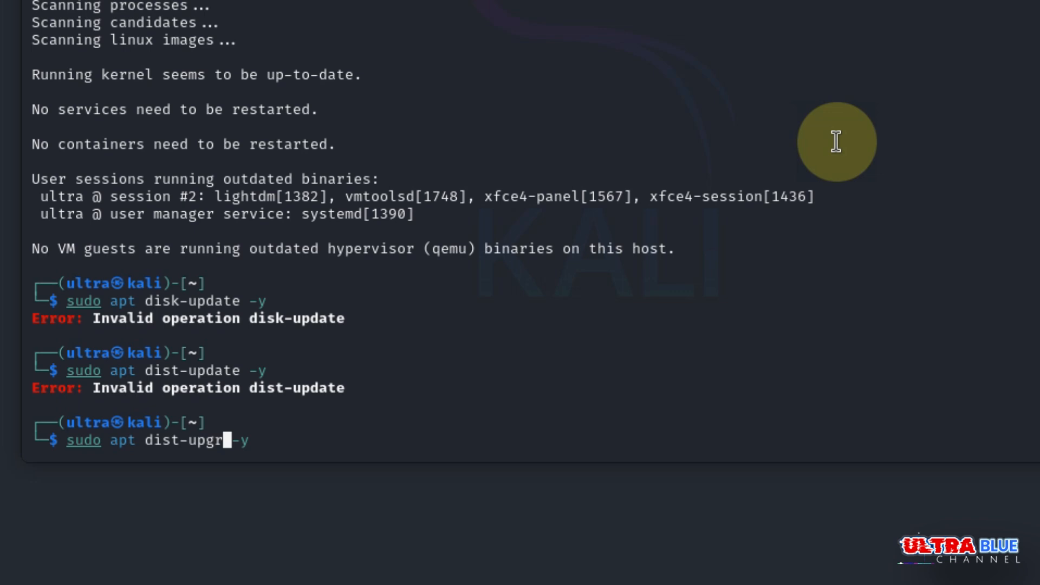
- Run sudo apt dist-upgrade -y, upgrading firmware-linux-free
text(ade)
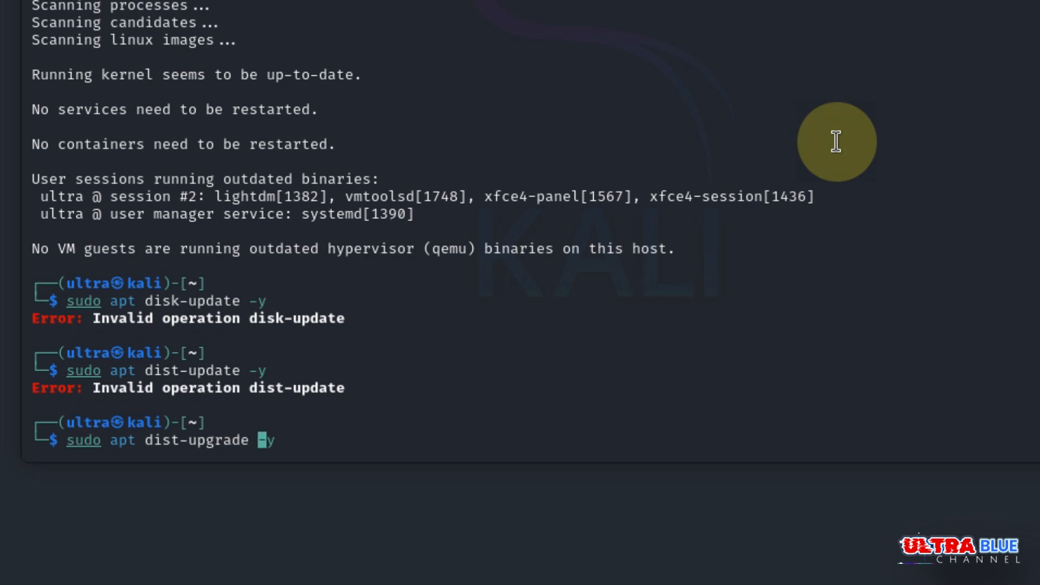
key(Return)
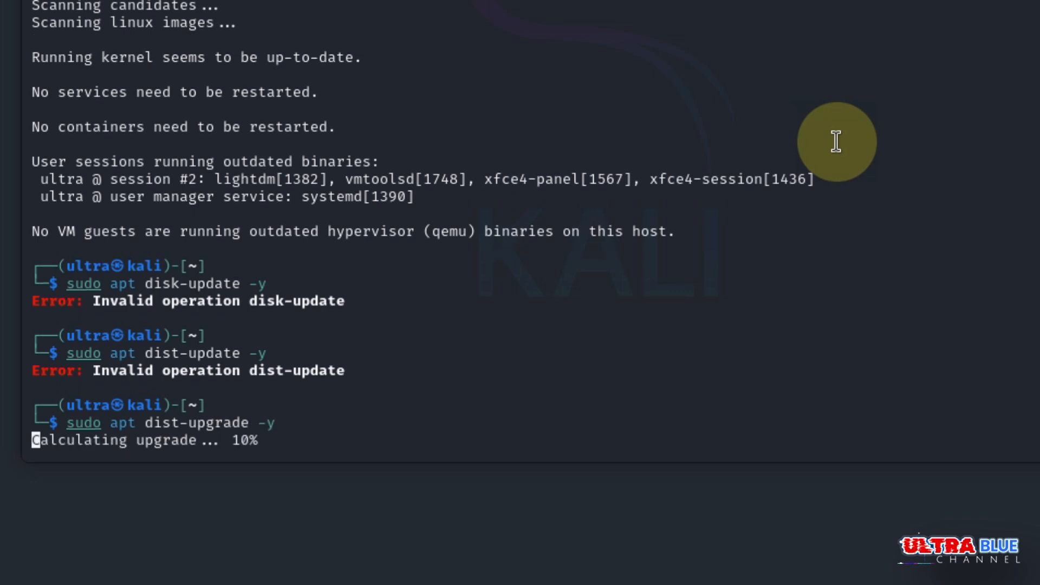
scroll(down, 3)
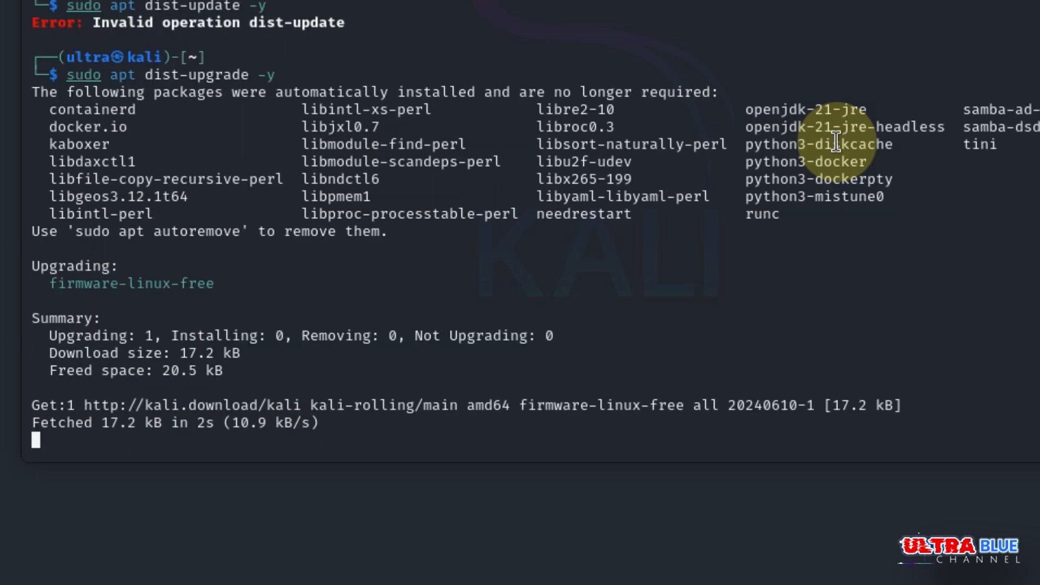
scroll(down, 3)
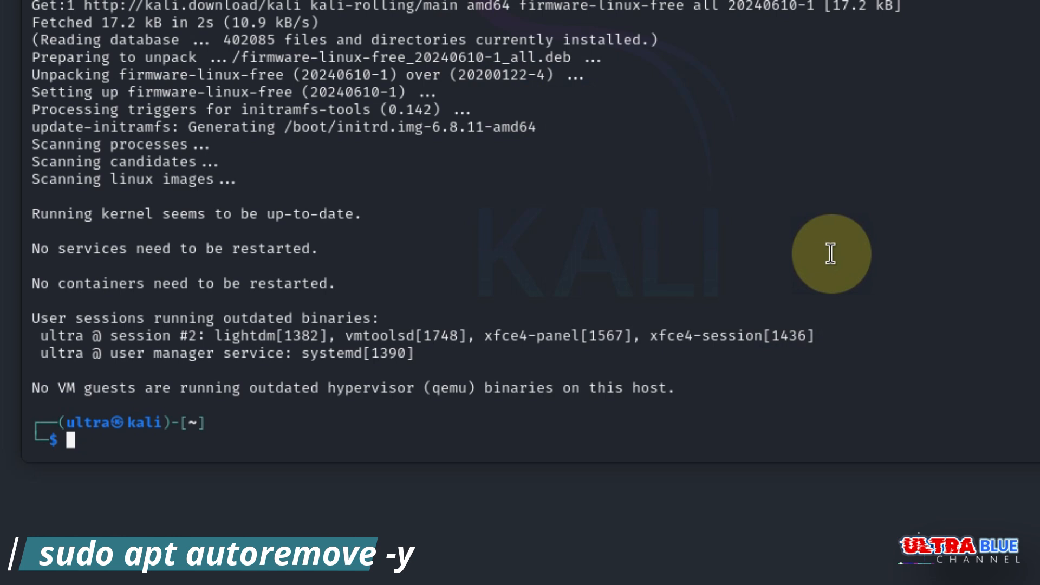
- Run sudo apt autoremove -y to remove unused packages such as docker.io and openjdk-21-jre
text(sudo apt dist-upgrade -y)
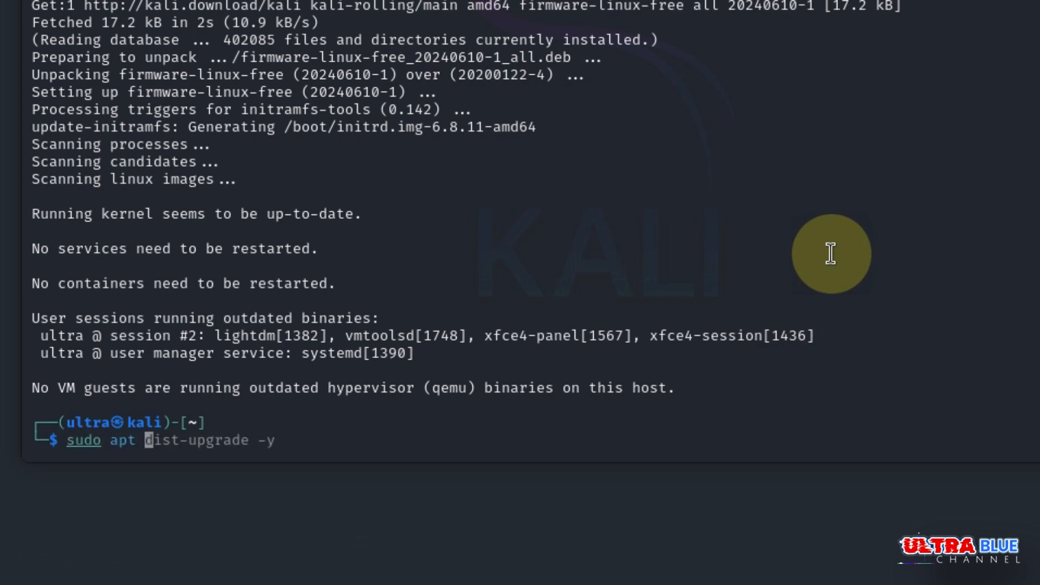
text(auto)
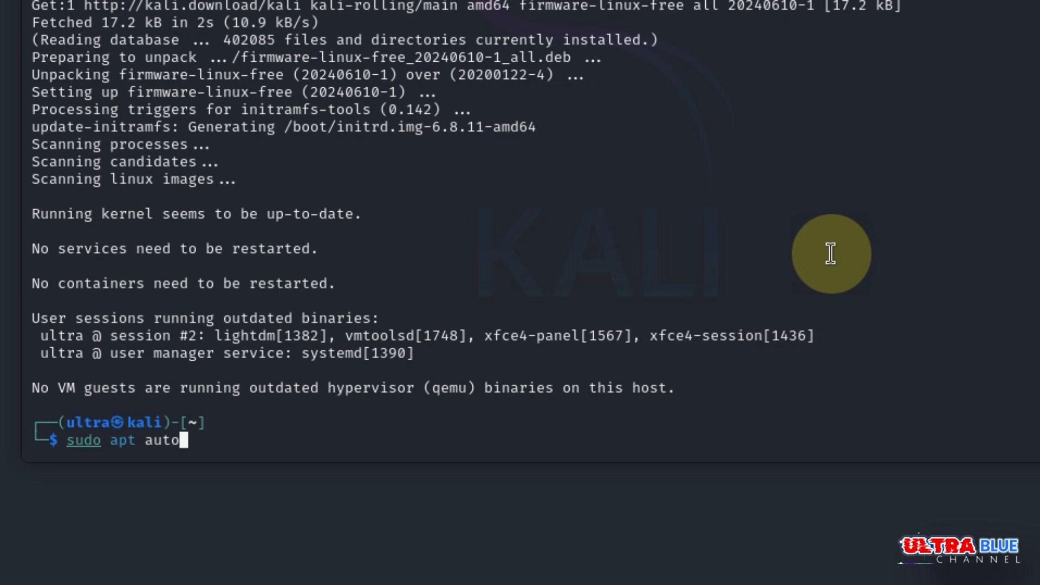
text(re)
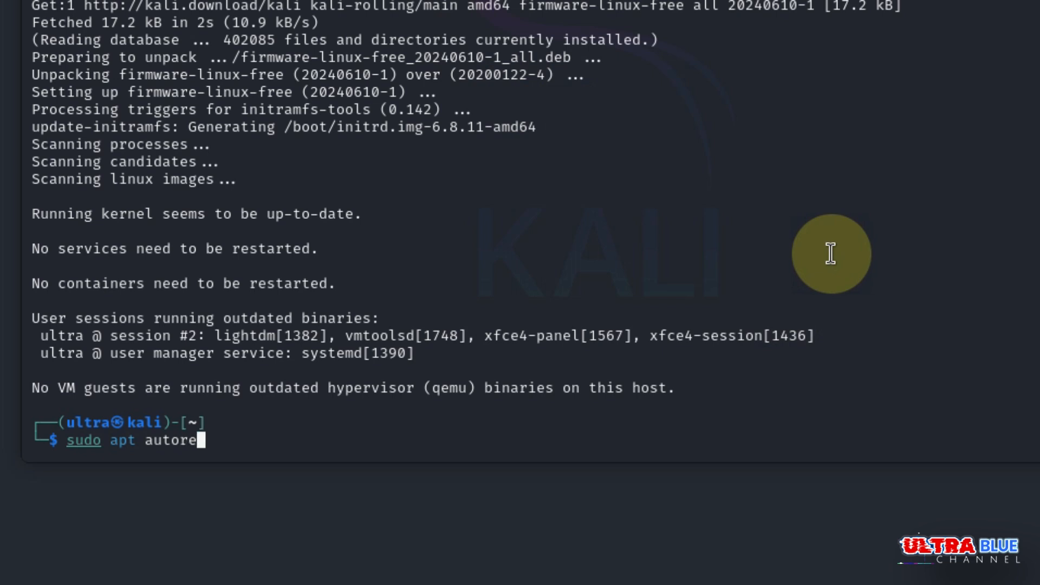
text(move)
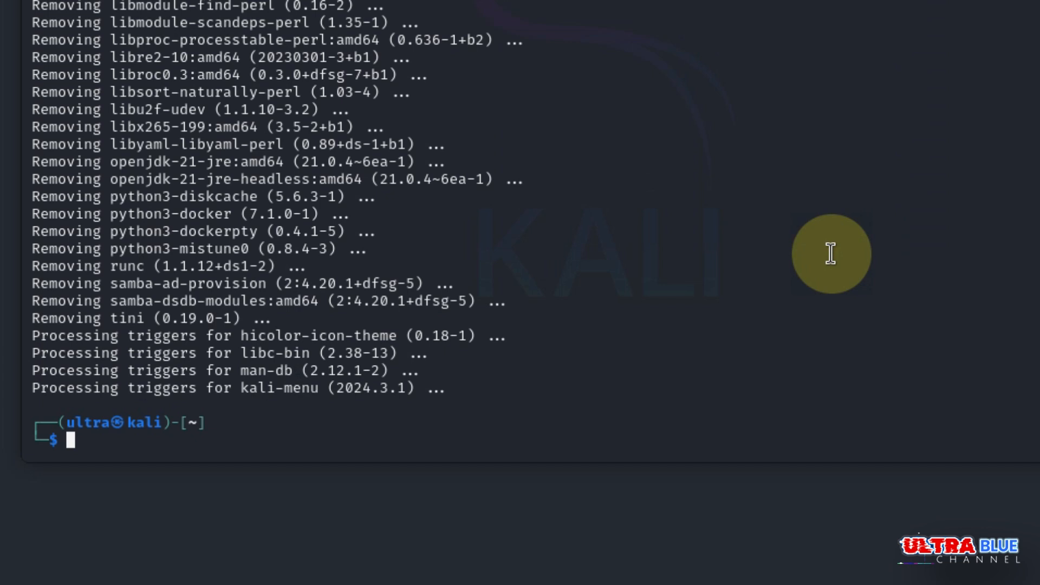
key(Return)
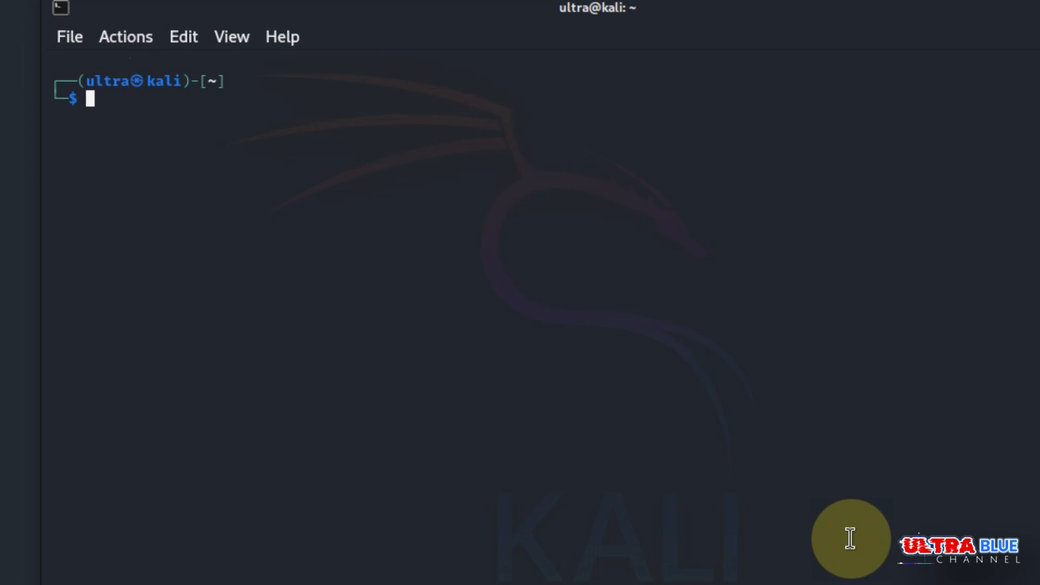
- Run systemctl list-unit-files --type=service to list every service unit and its state
text(systemctl list-unit-files --types=service)
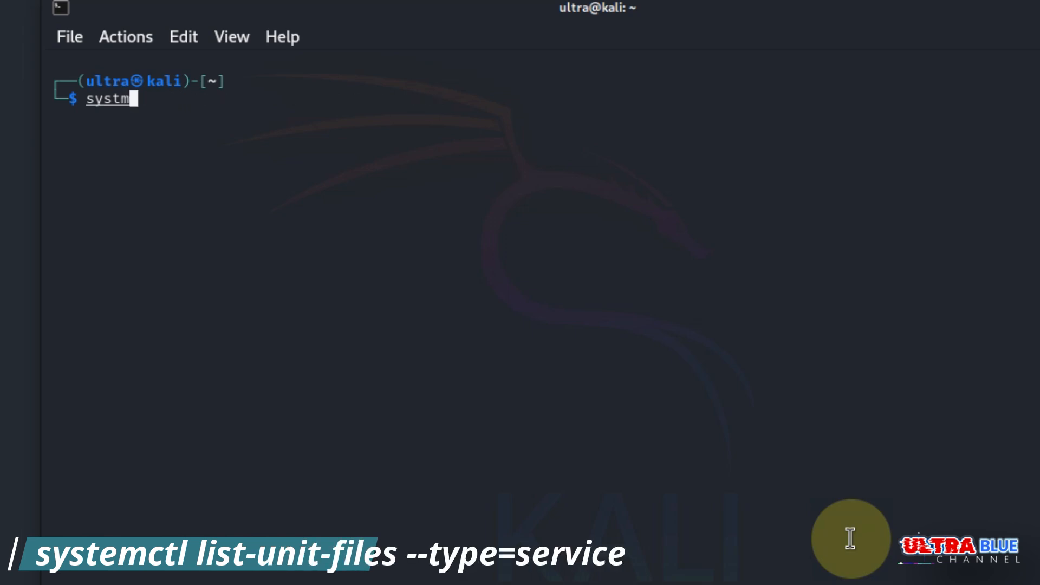
text(ctl list-unit-files --types=service)
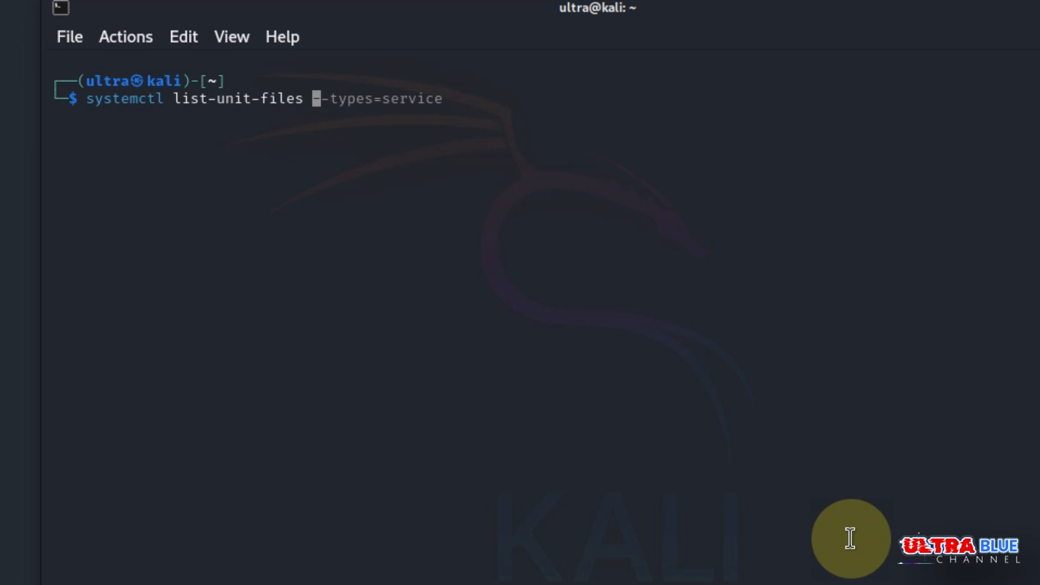
text(--type=)
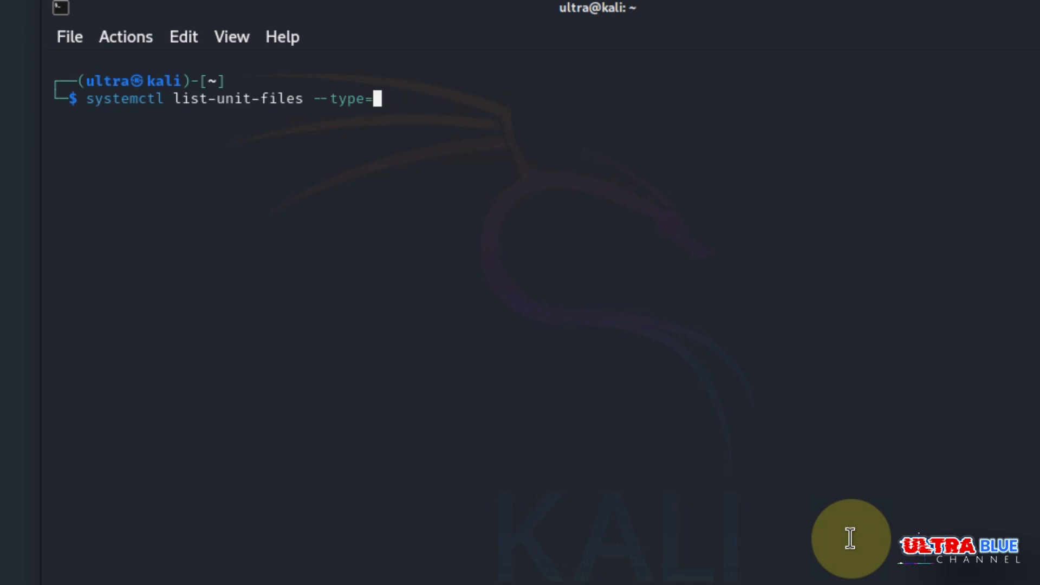
text(ser)
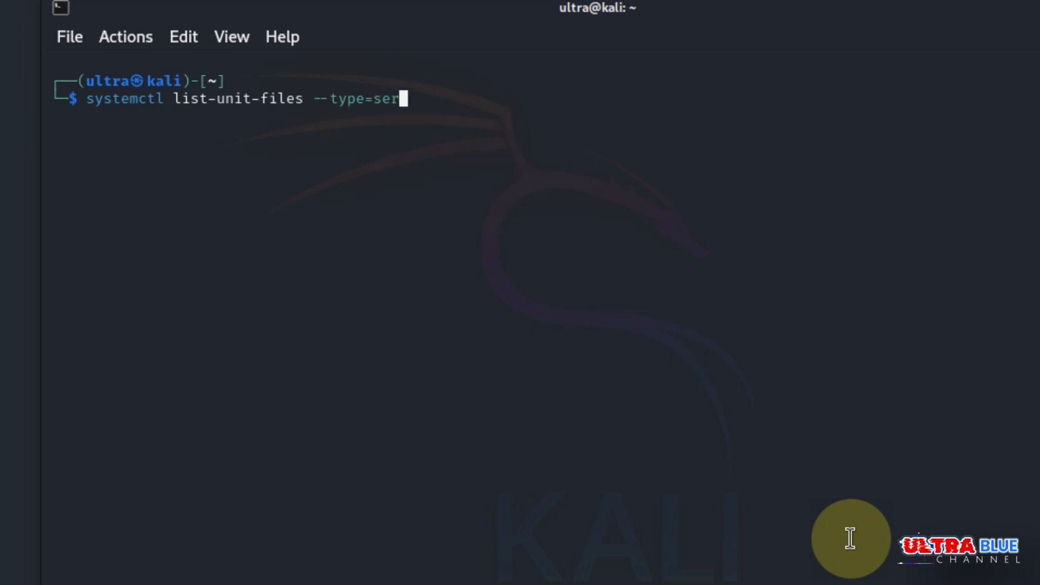
key(Return)
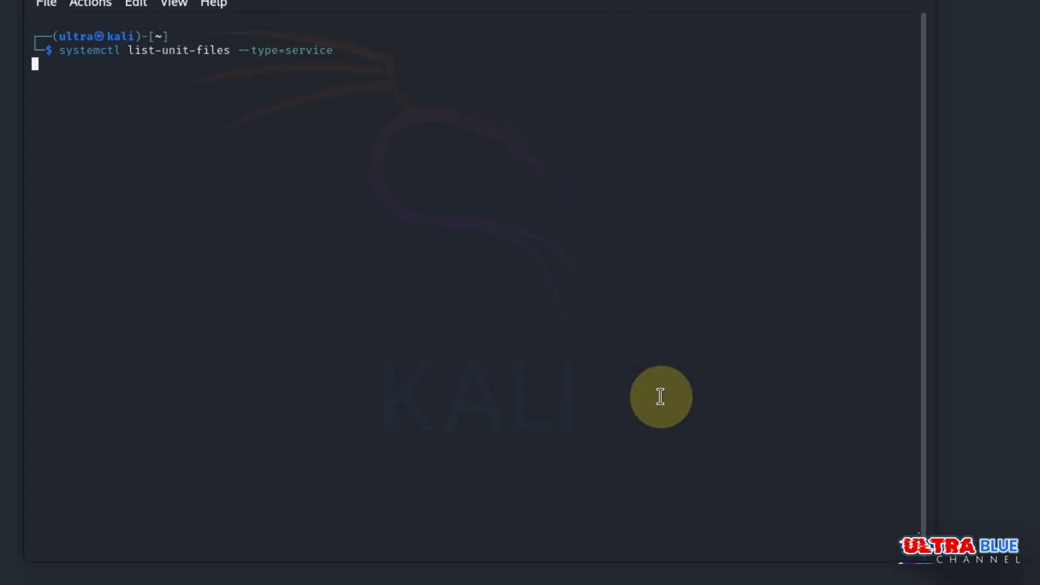
- Page through the service unit listing to its end, totalling 275 unit files
key(Return)
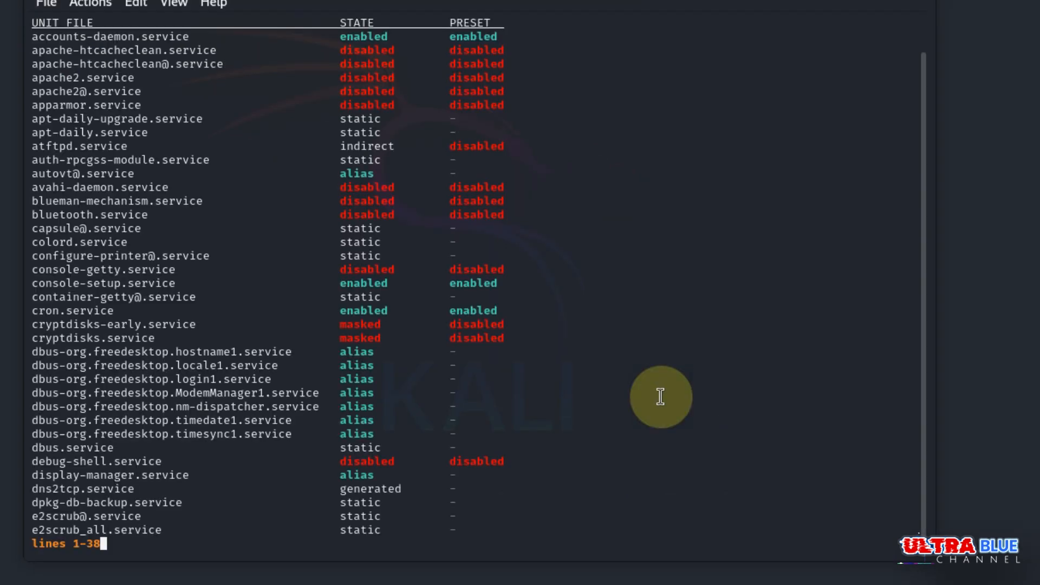
mouse_move(654, 325)
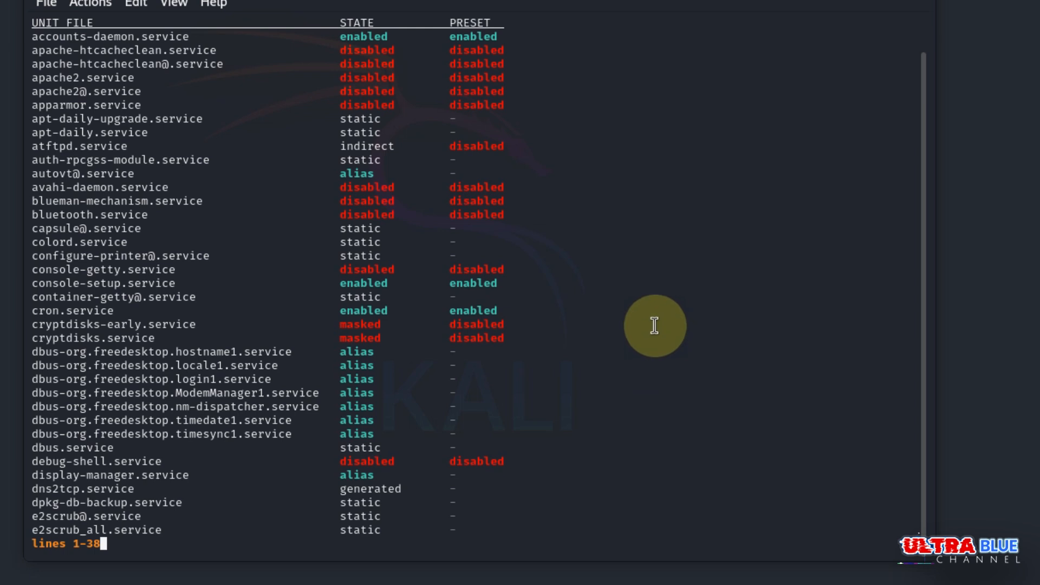
mouse_move(668, 294)
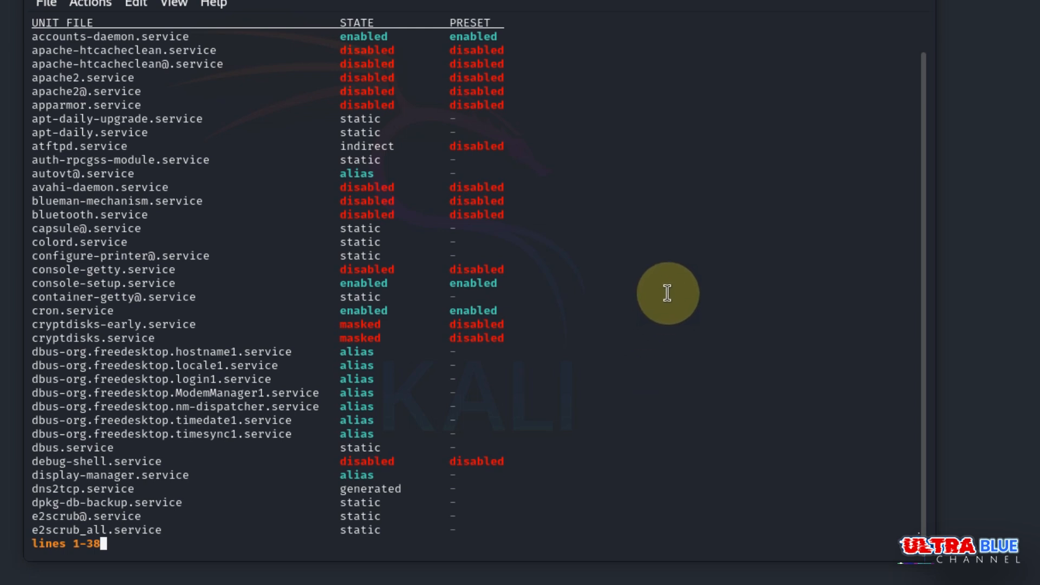
mouse_move(785, 319)
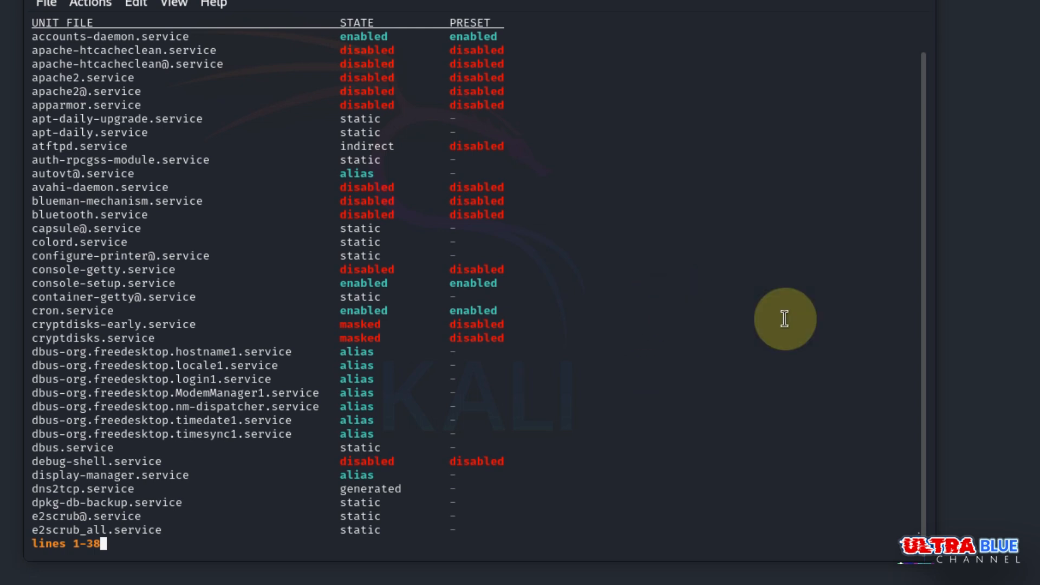
scroll(up, 3)
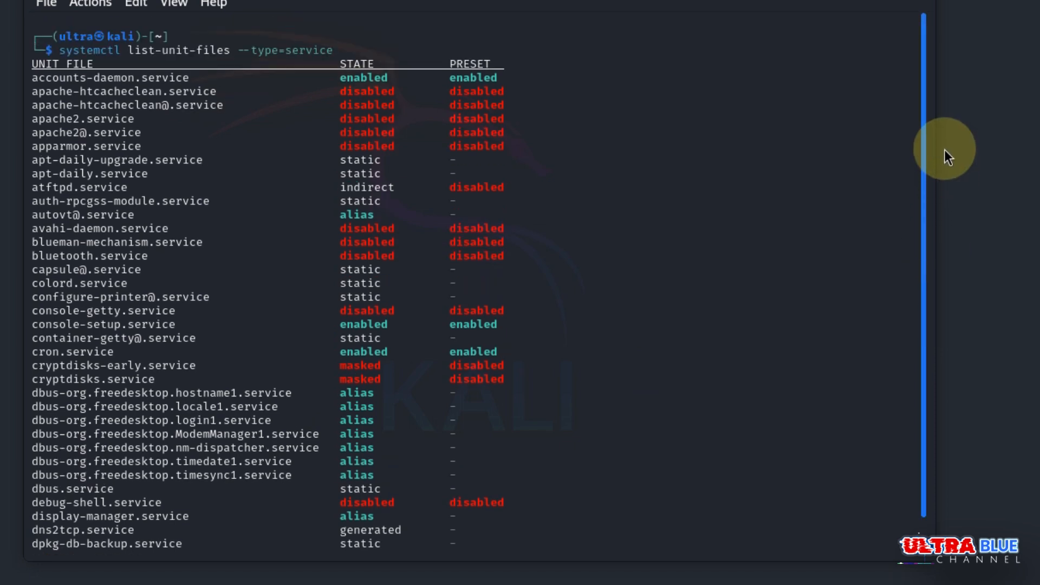
mouse_move(934, 194)
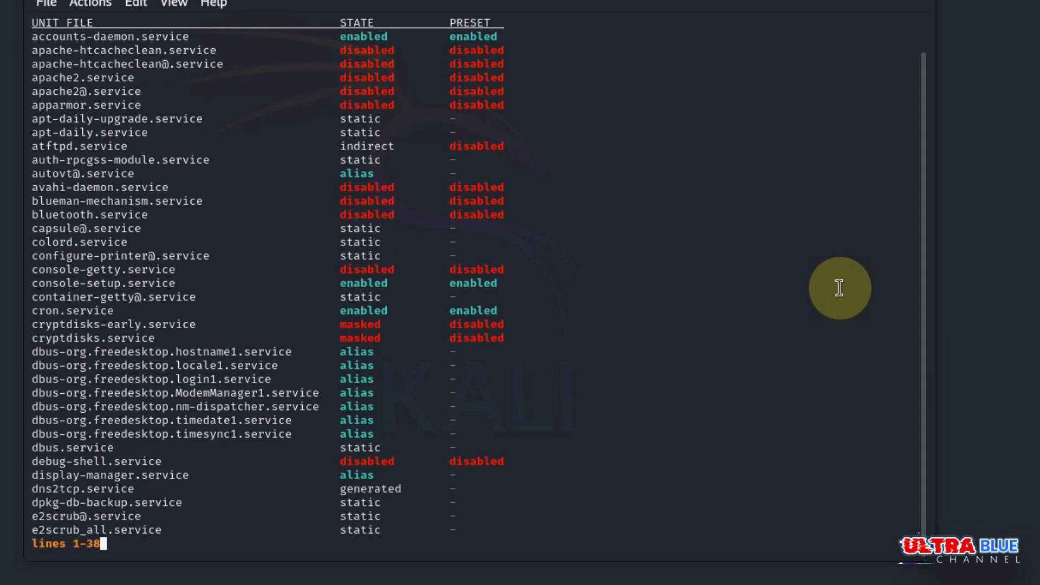
scroll(down, 3)
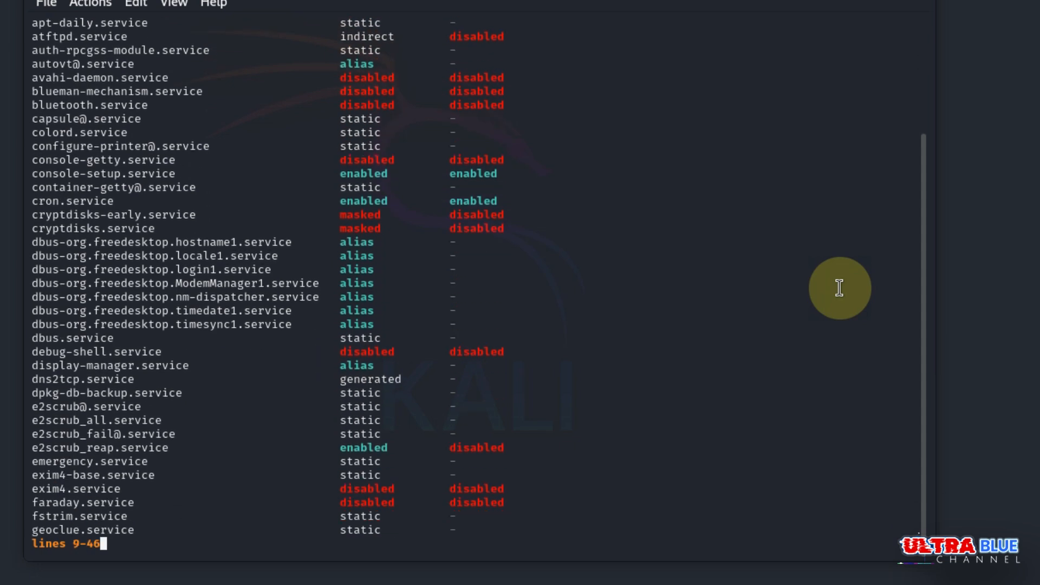
scroll(down, 3)
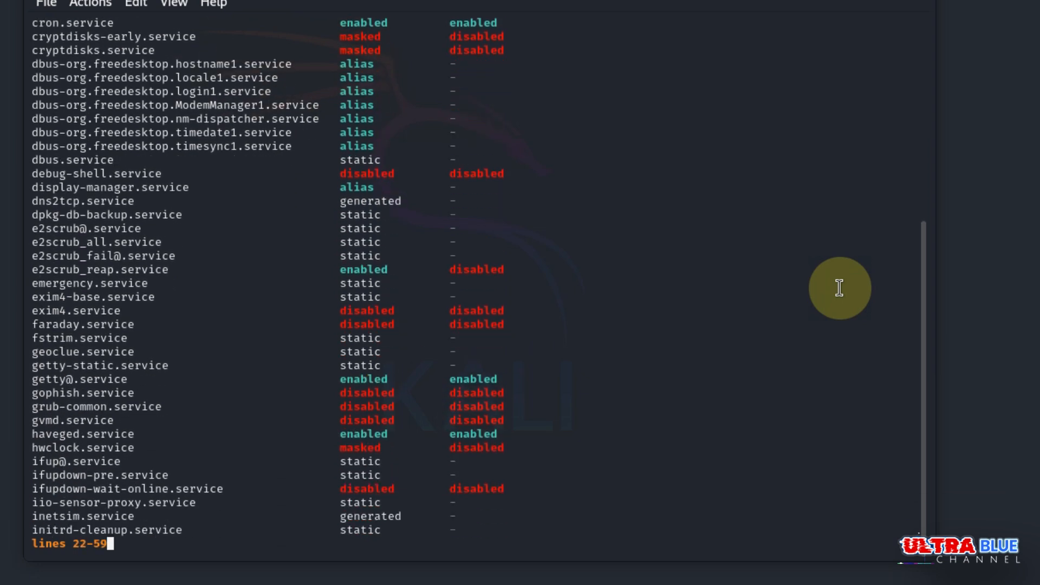
scroll(down, 3)
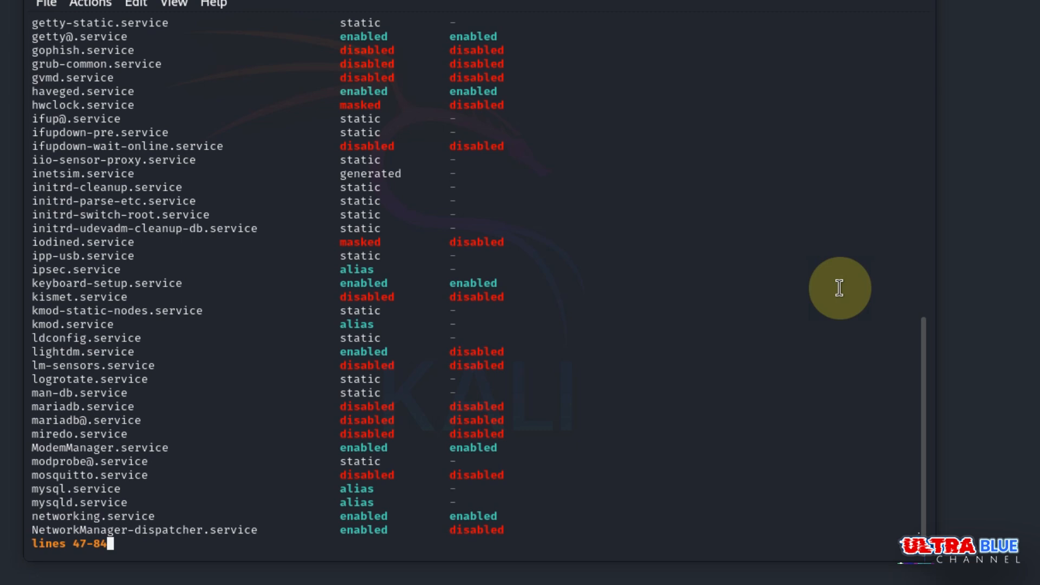
scroll(down, 3)
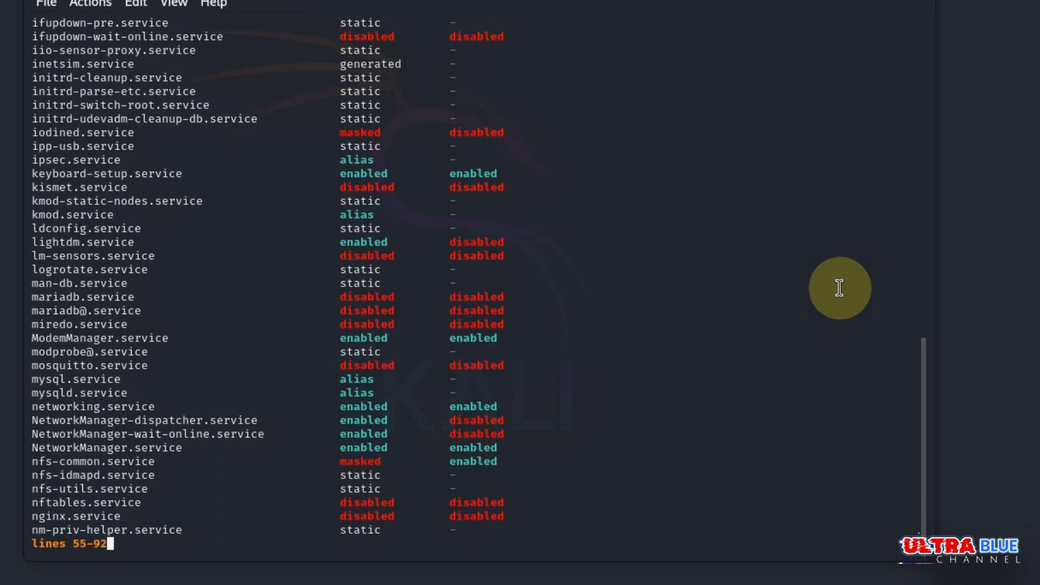
scroll(down, 3)
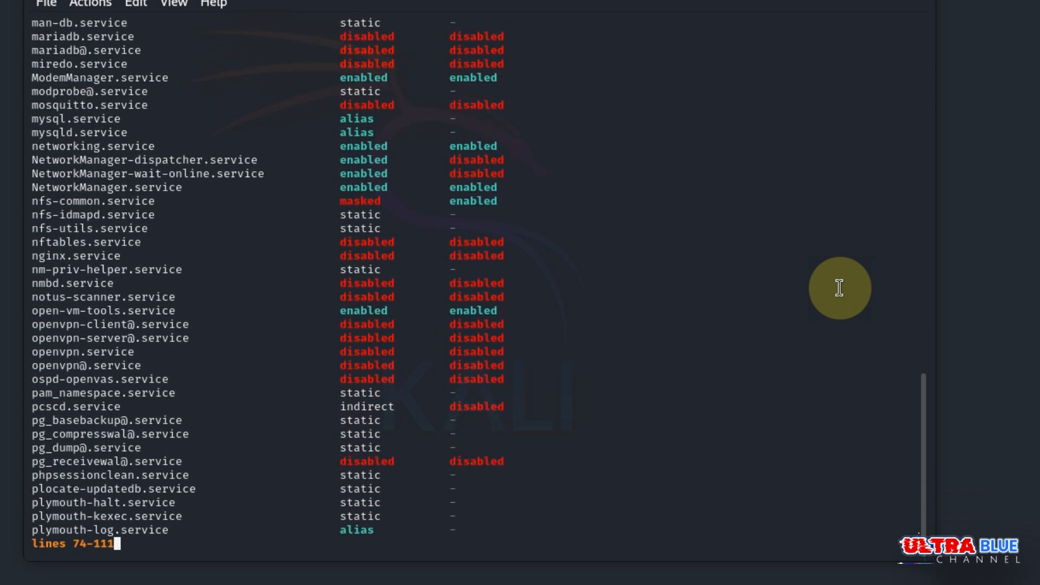
scroll(down, 3)
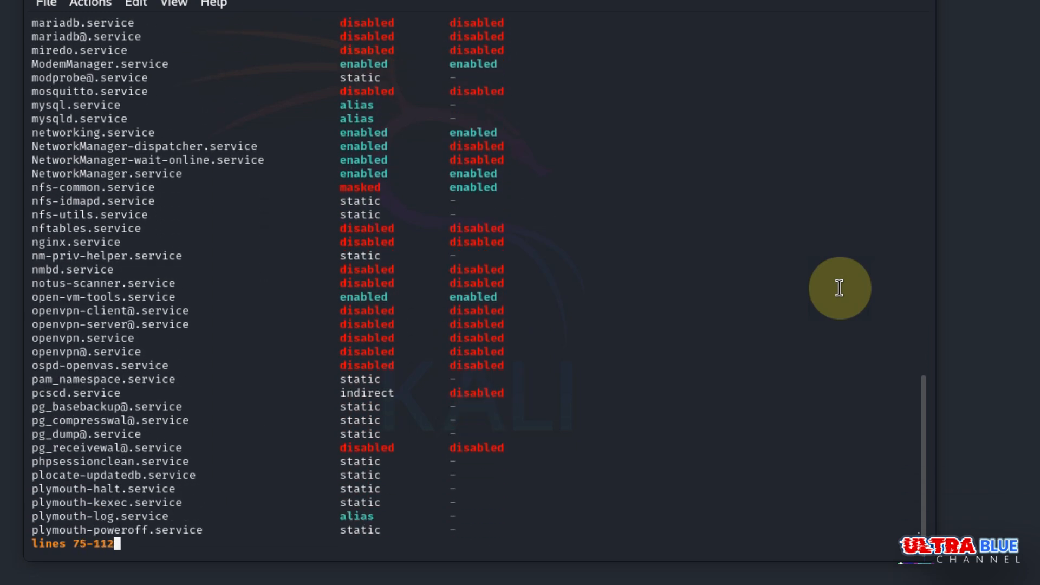
scroll(down, 3)
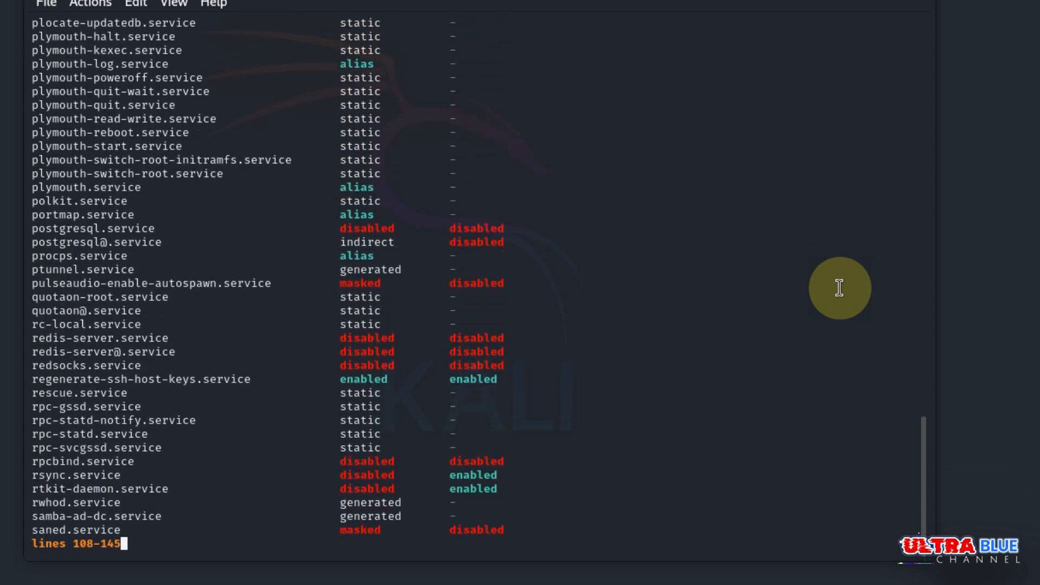
scroll(down, 3)
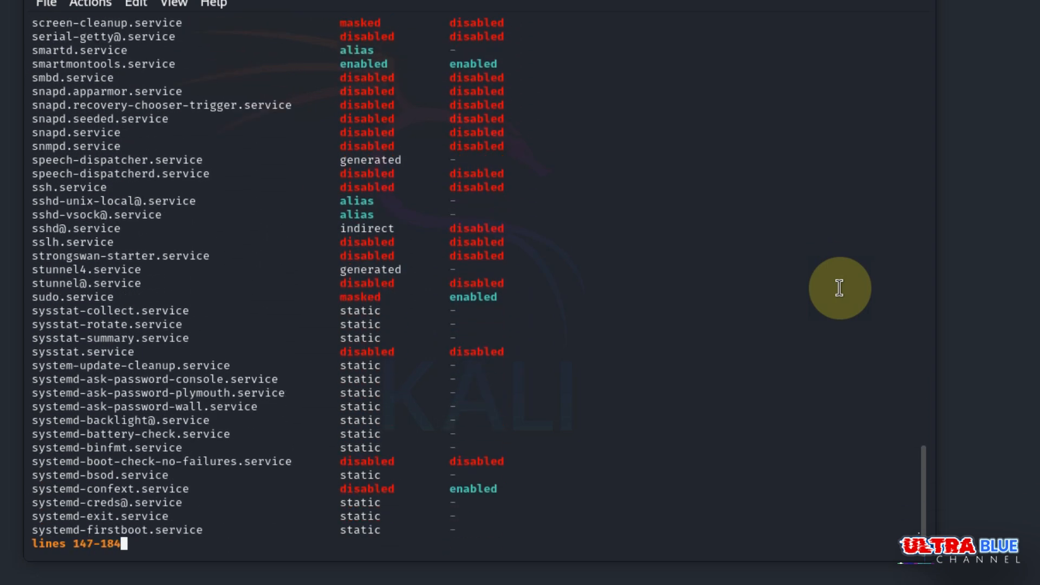
scroll(down, 3)
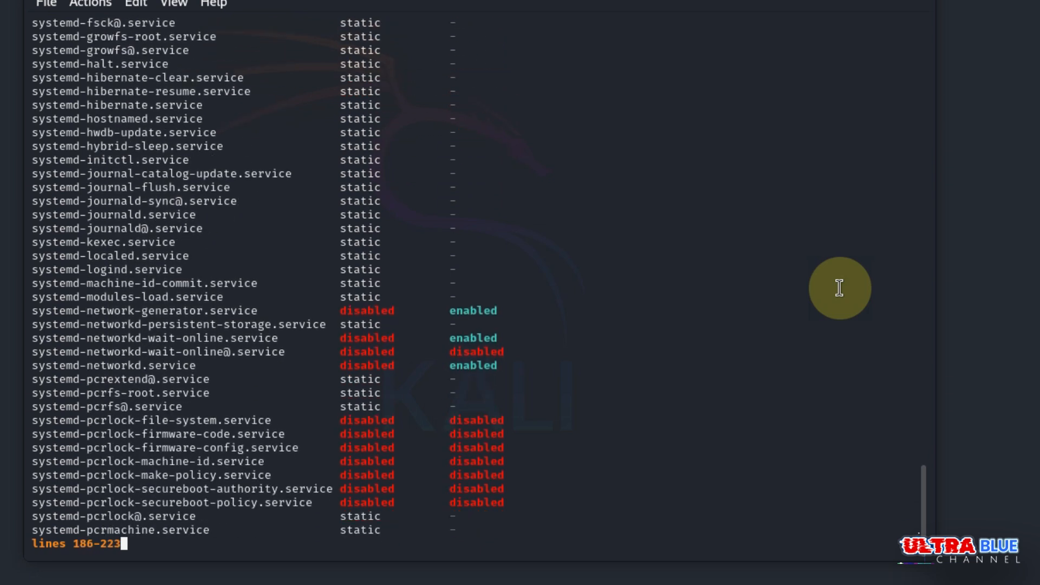
scroll(down, 3)
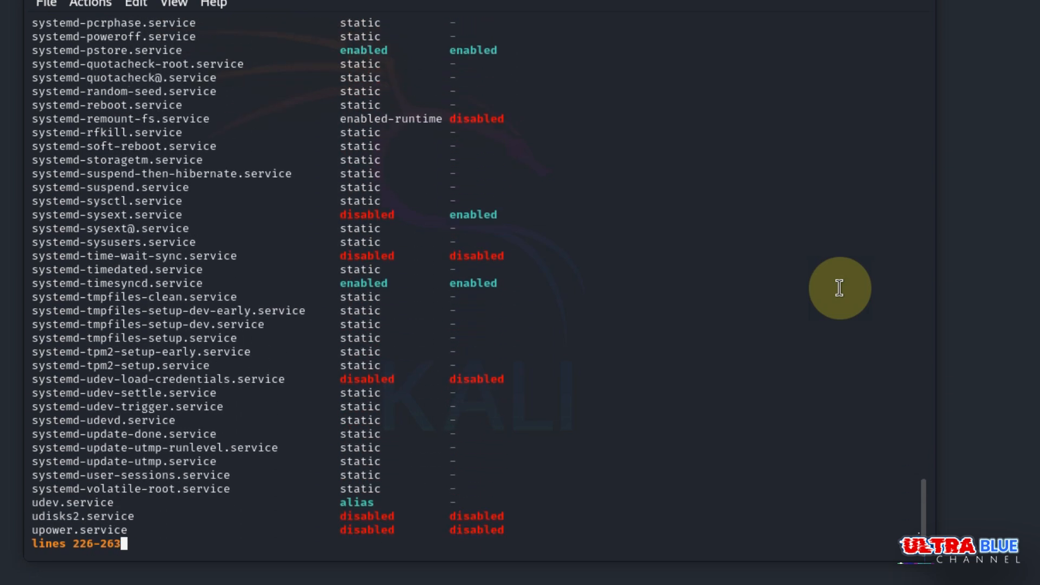
scroll(down, 3)
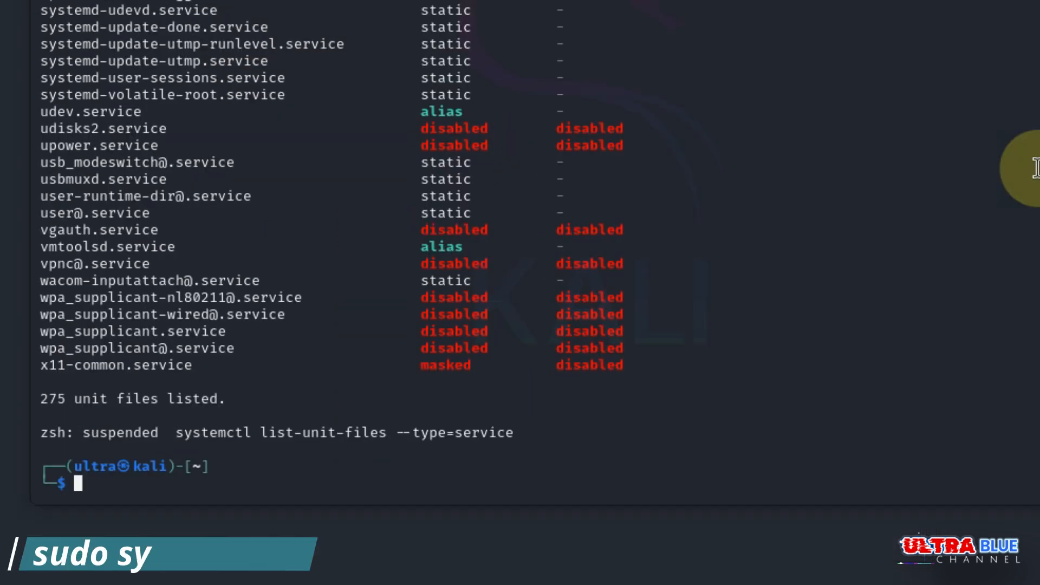
text(sudo apt autoremove -y)
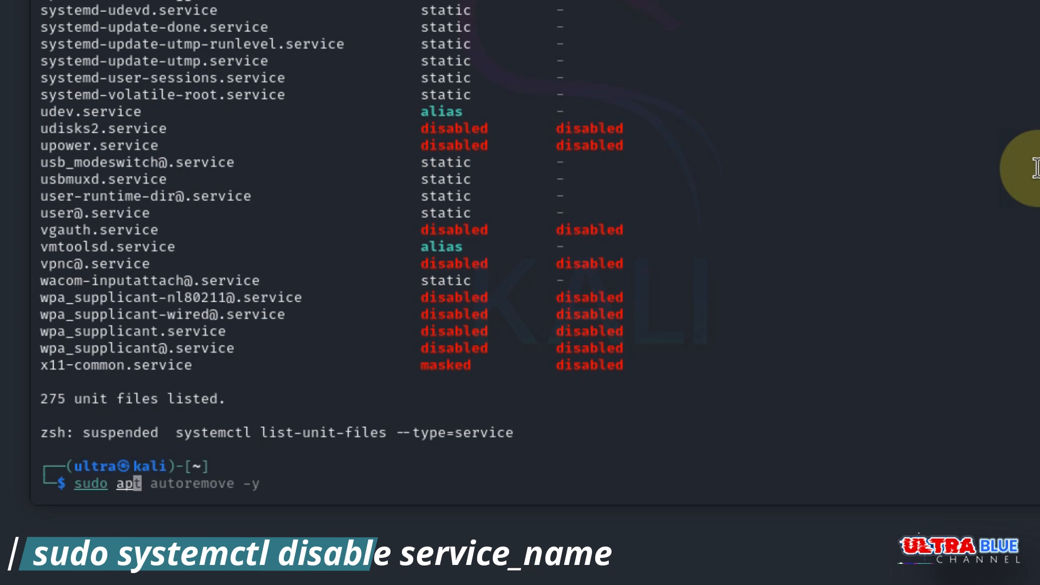
text(sudo systemctl start snapd.services)
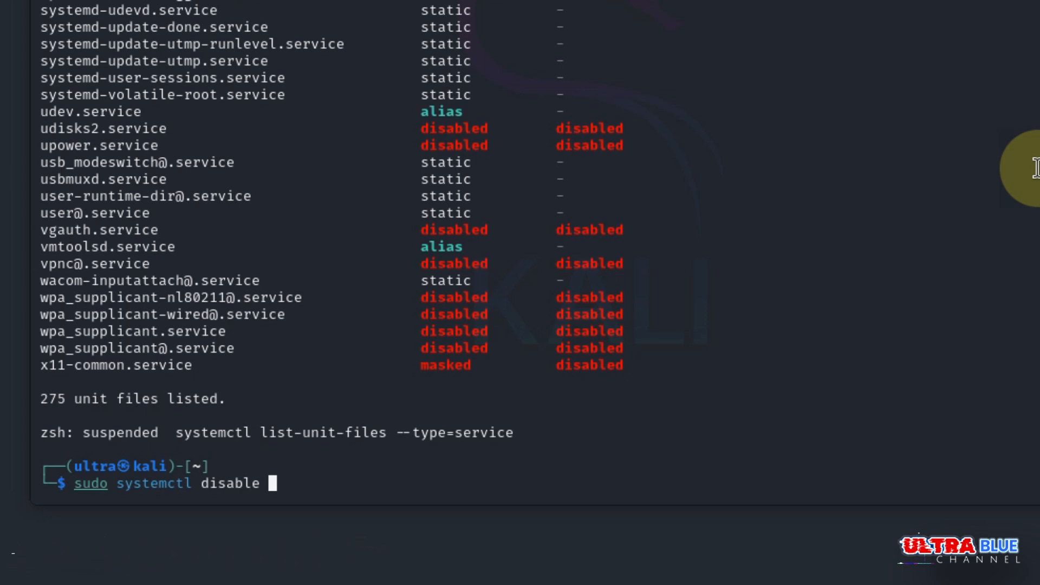
mouse_move(667, 141)
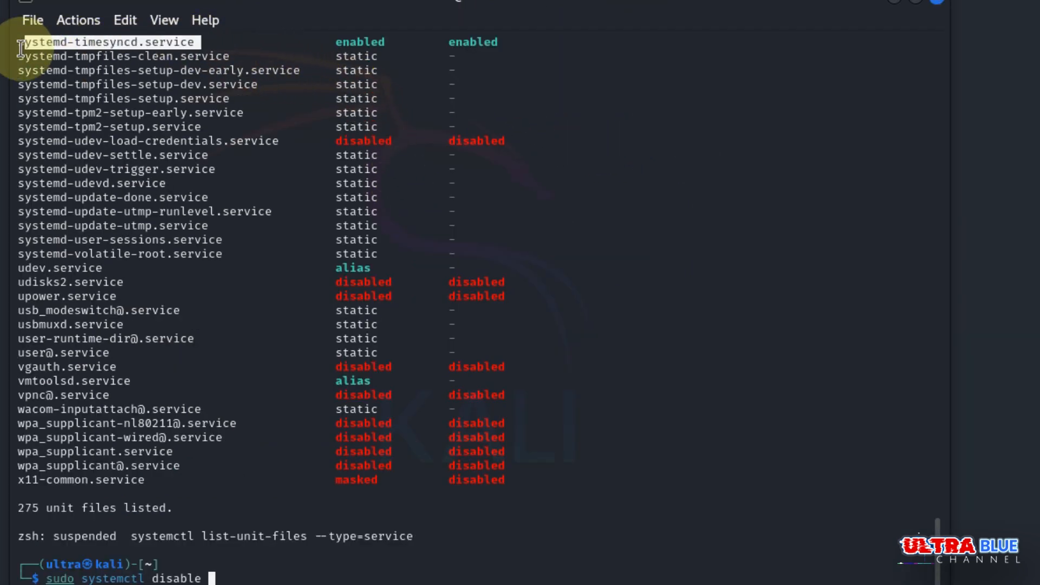
mouse_move(125, 36)
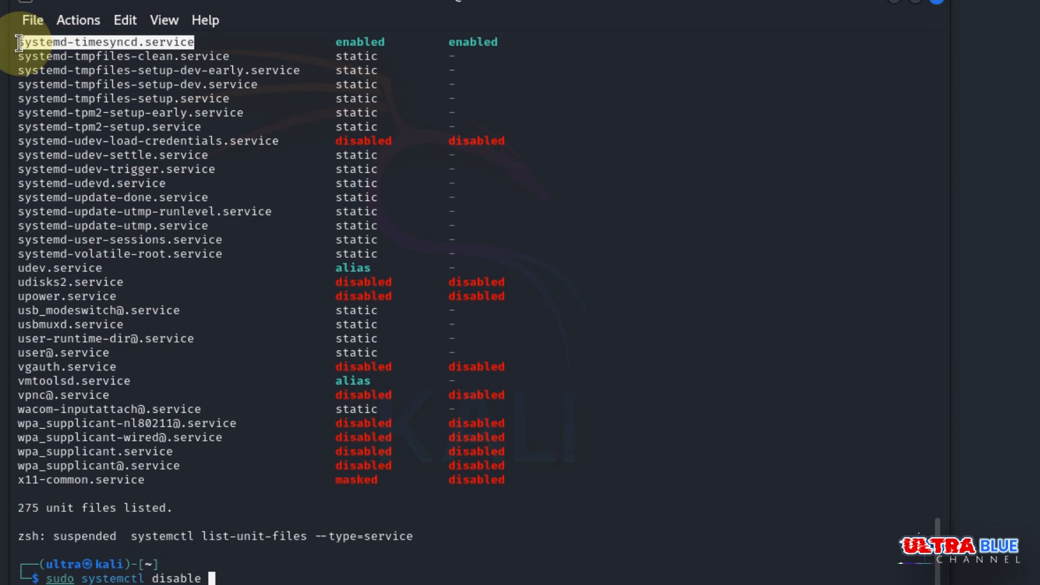
click(78, 20)
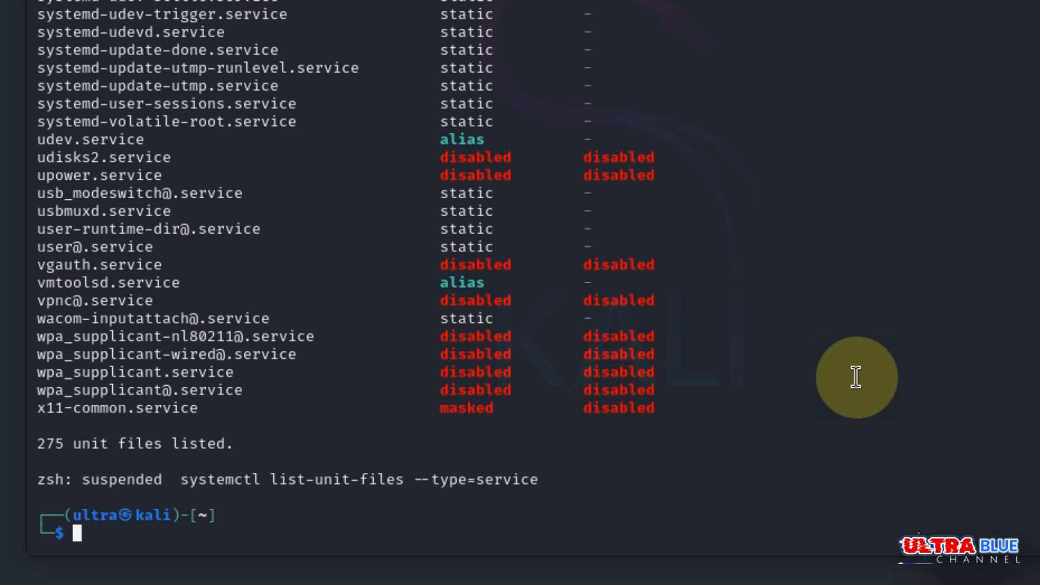
- Clear the screen and run sudo apt install preload -y
text(sudo apt autoremove -y)
text(clear)
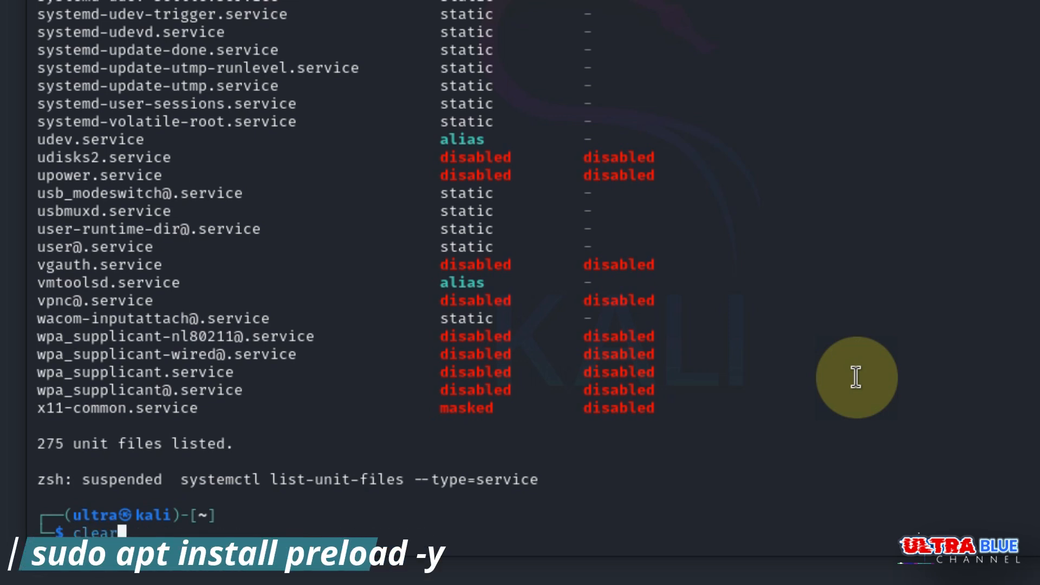
key(Return)
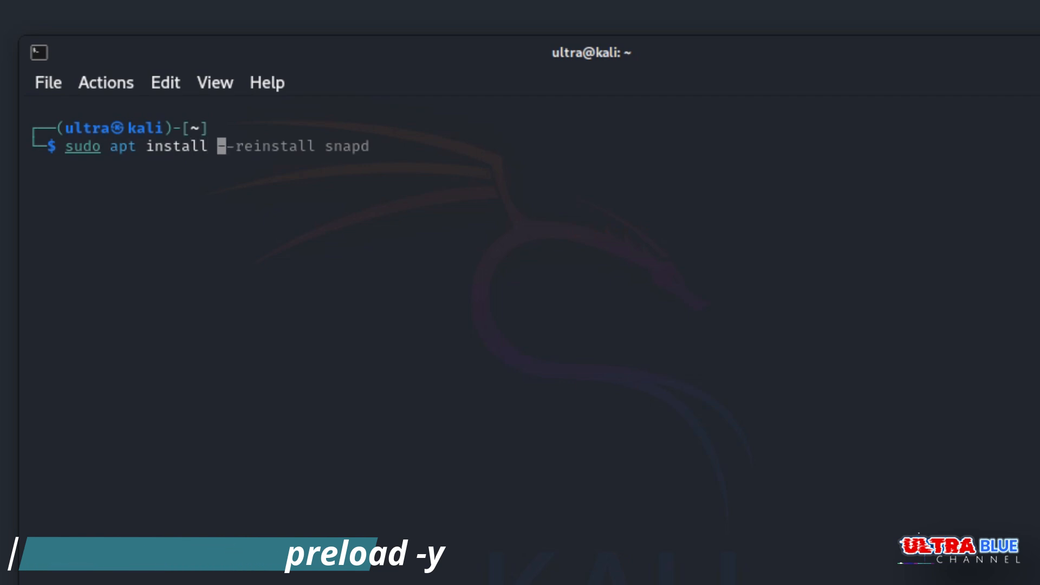
text(prelo)
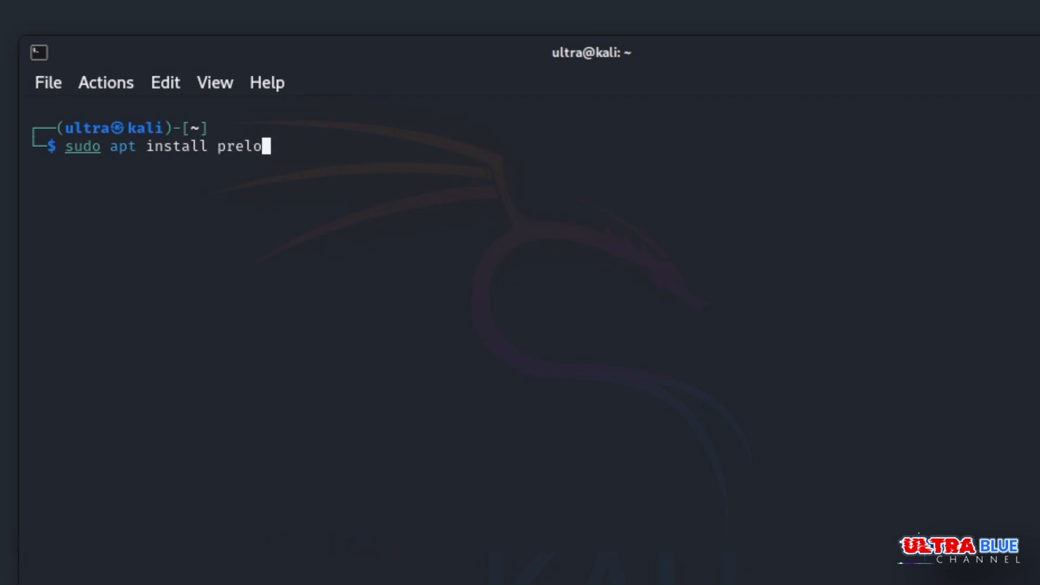
text(ad -y)
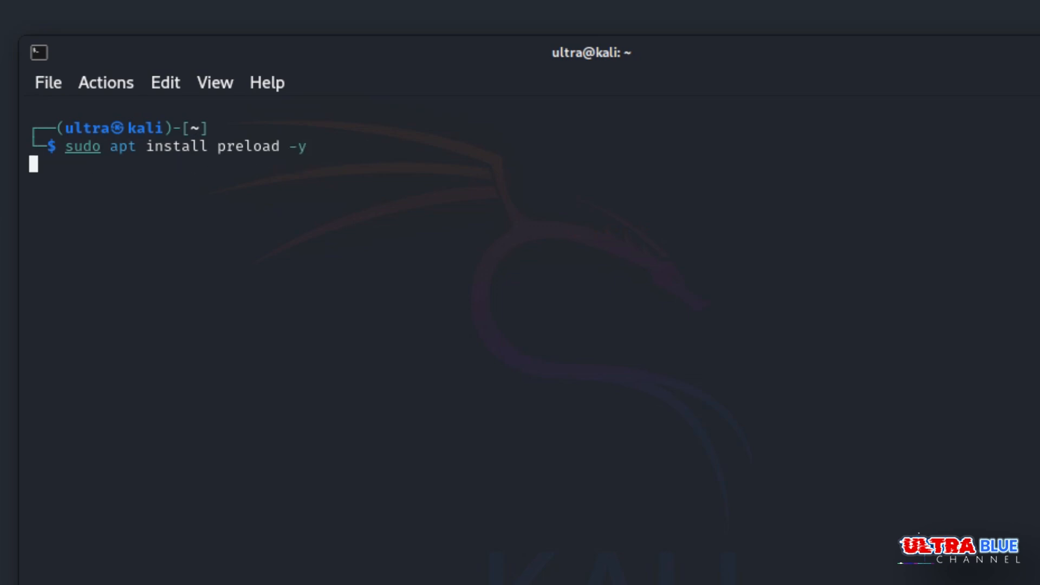
key(Return)
text(sudo nano /etc/sys)
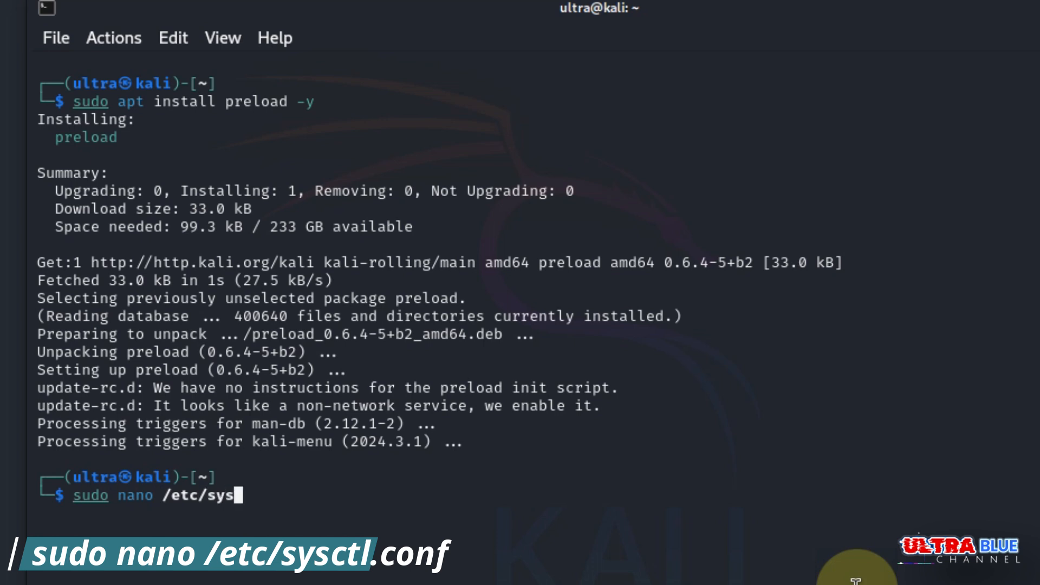
- Run sudo nano /etc/sysctl.conf to edit the system variables file as administrator
text(cl)
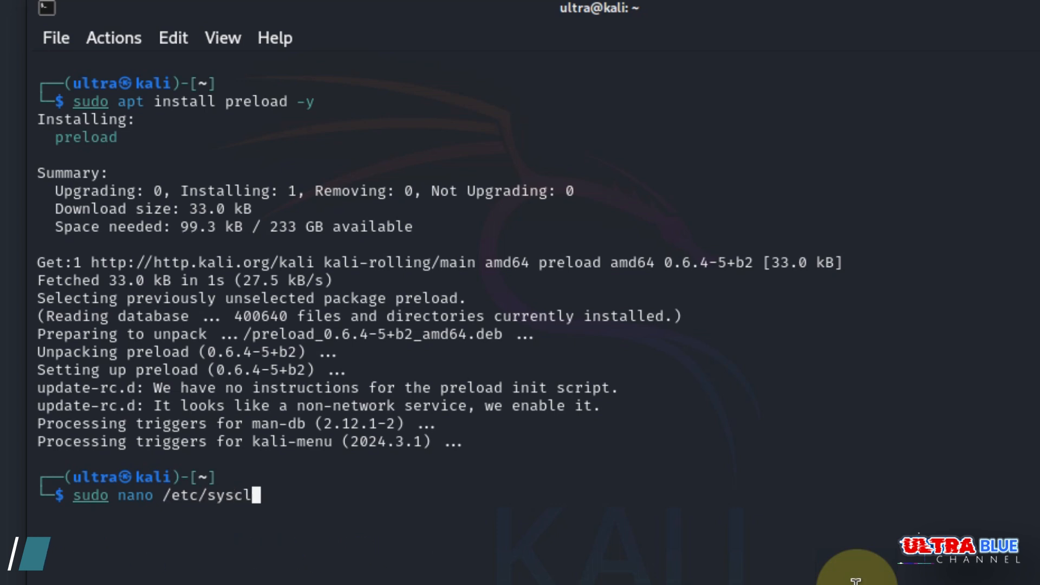
text(l)
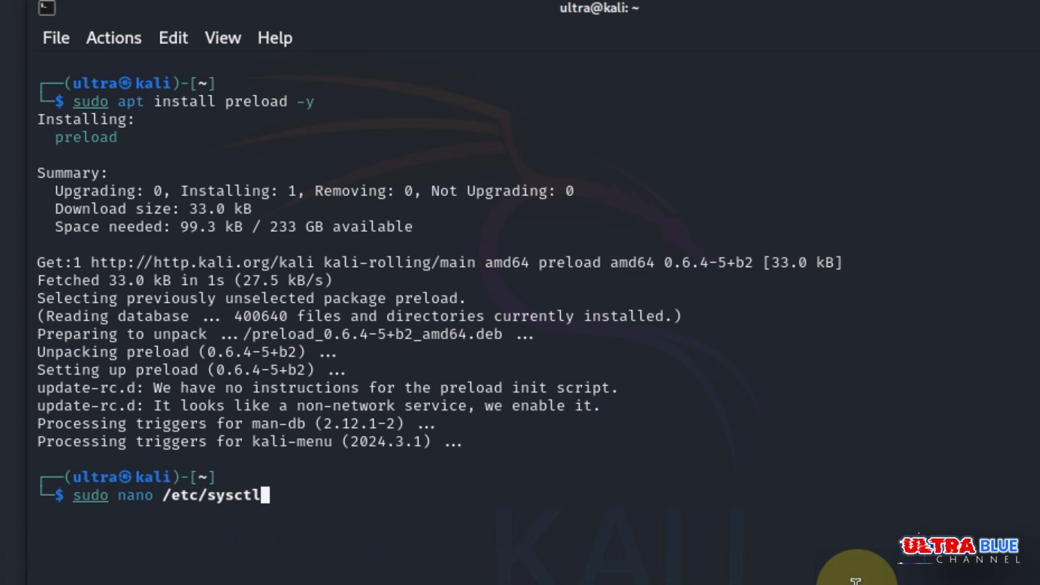
text(.conf)
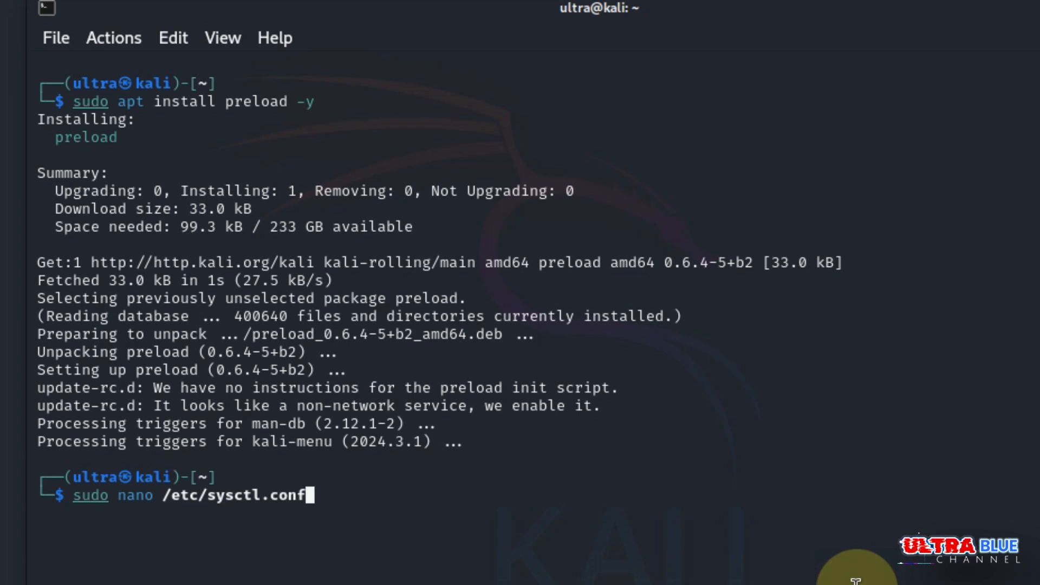
key(Return)
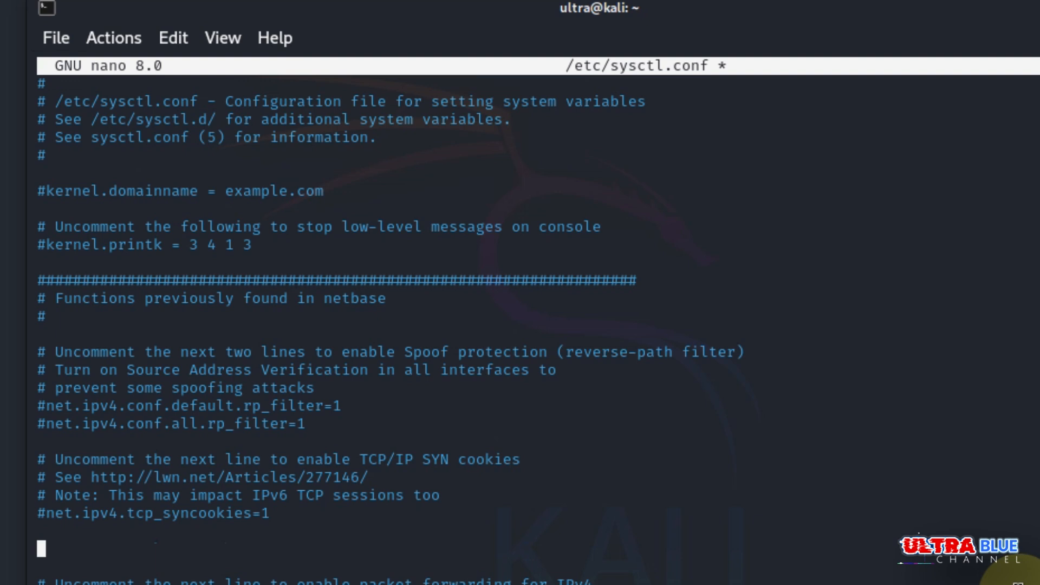
- Add the line vm.swappiness=10 to sysctl.conf in nano
text(vm)
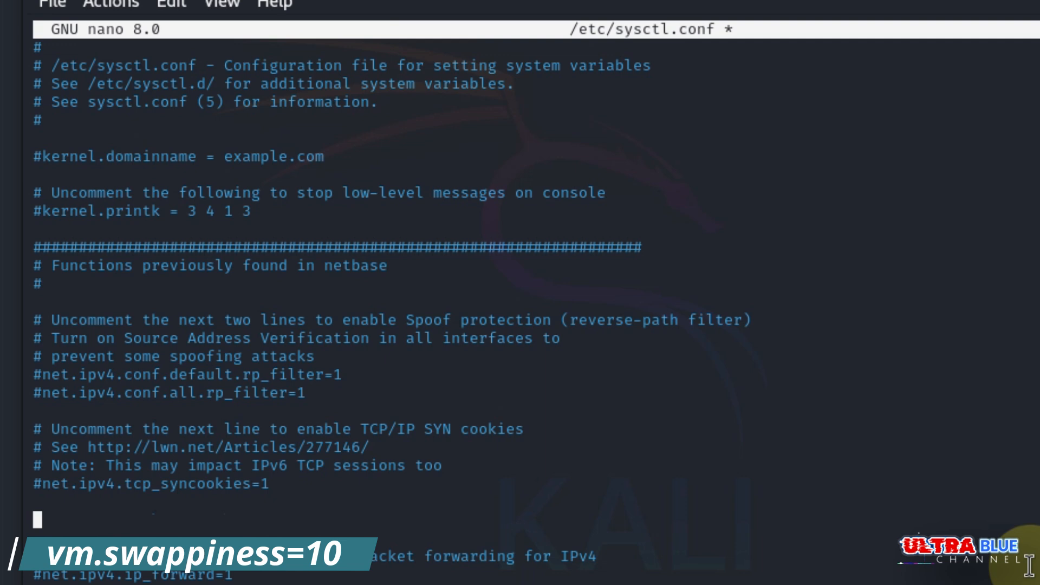
text(vm)
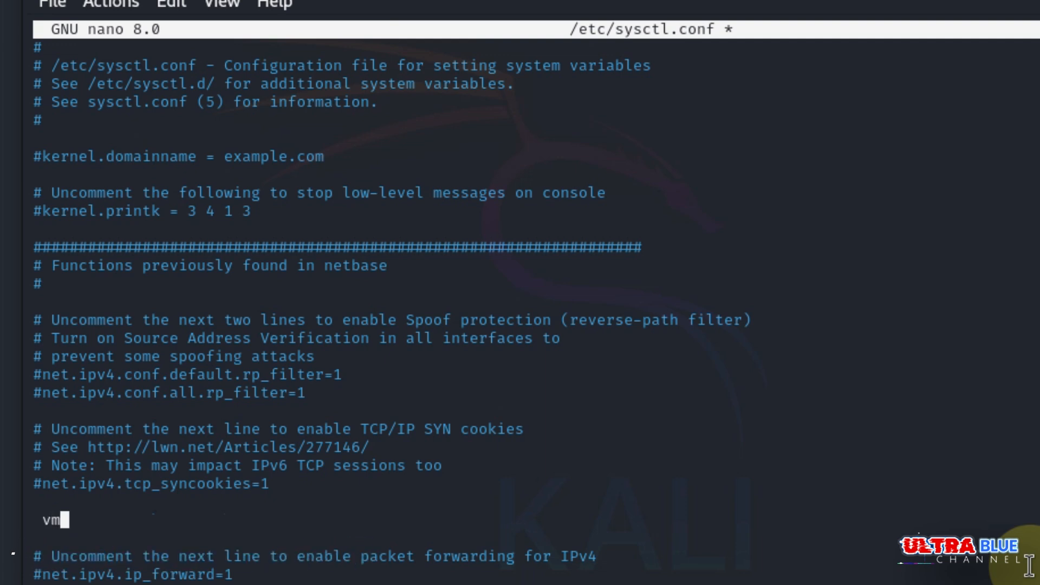
text(.sw)
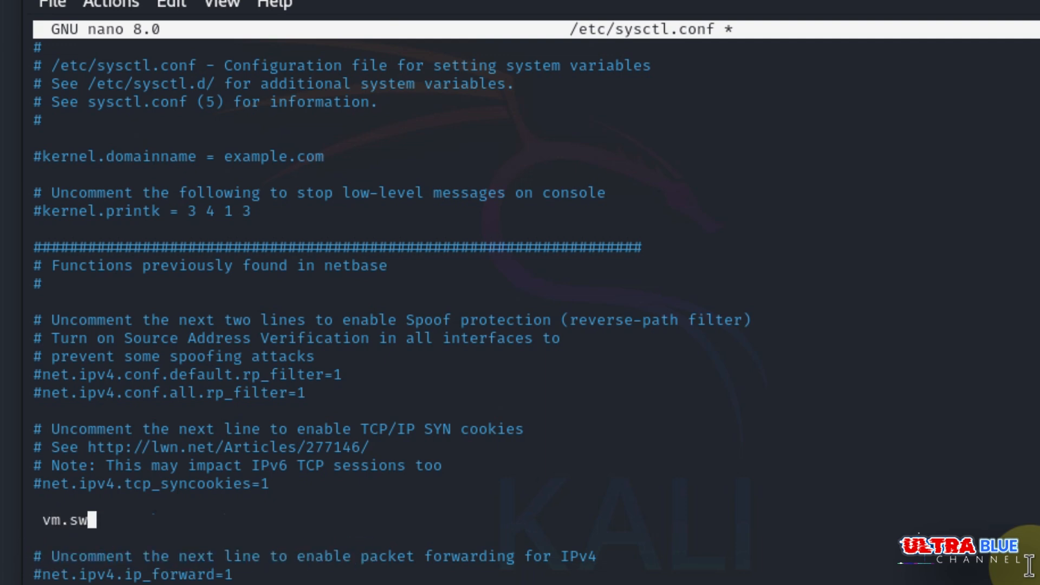
text(app)
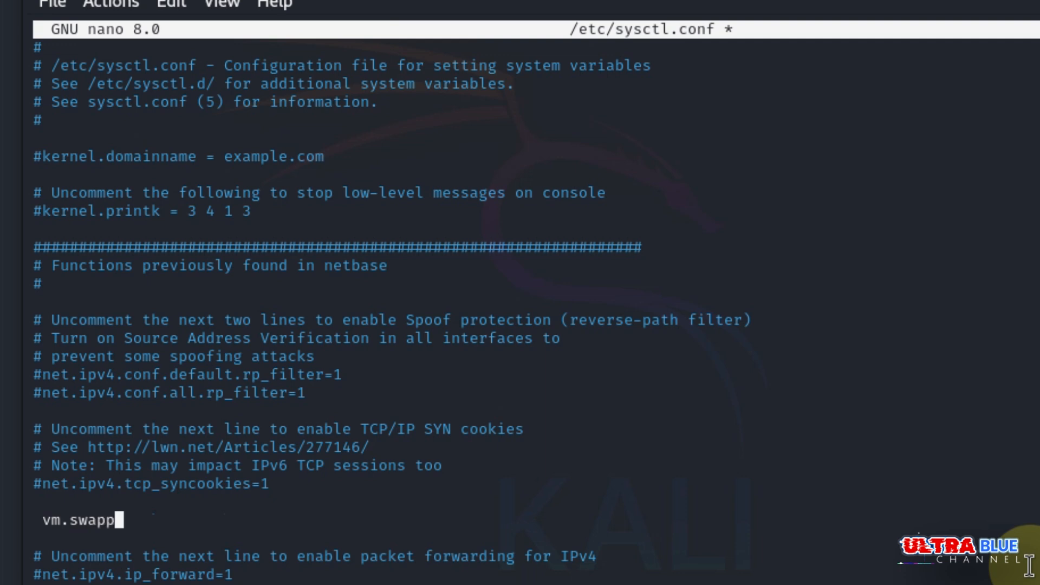
text(iness)
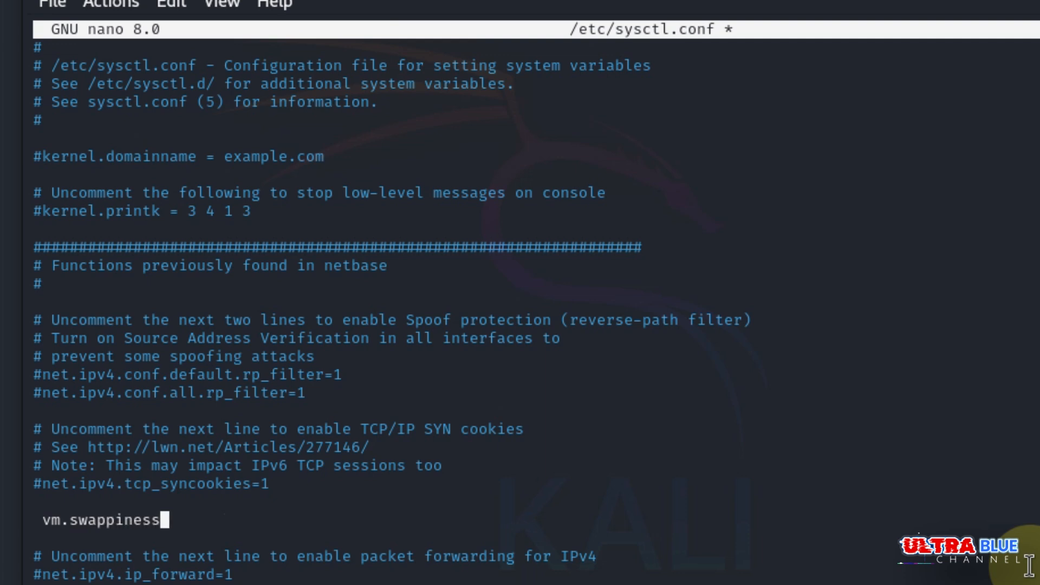
text(=)
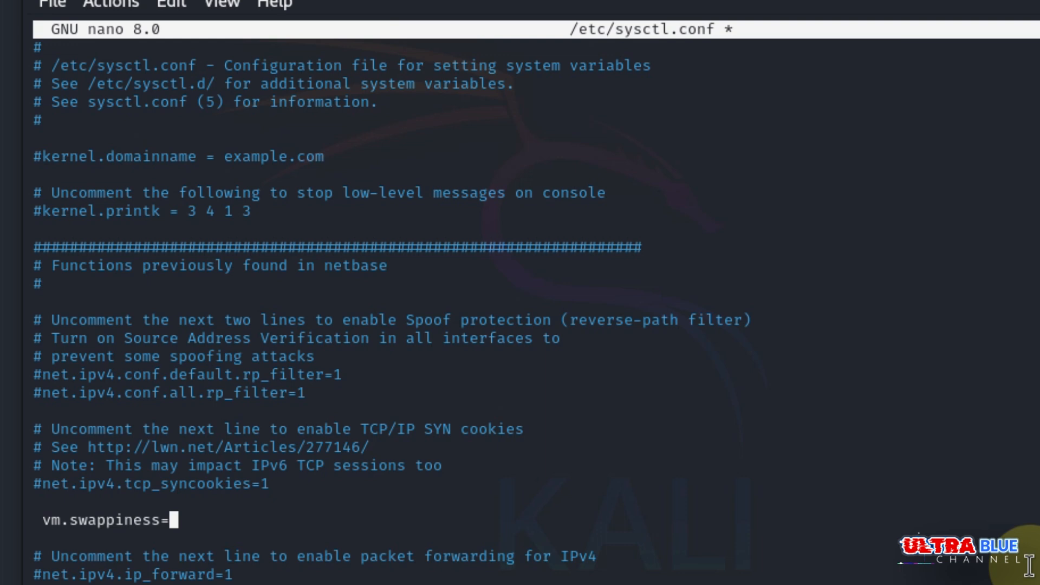
text(10)
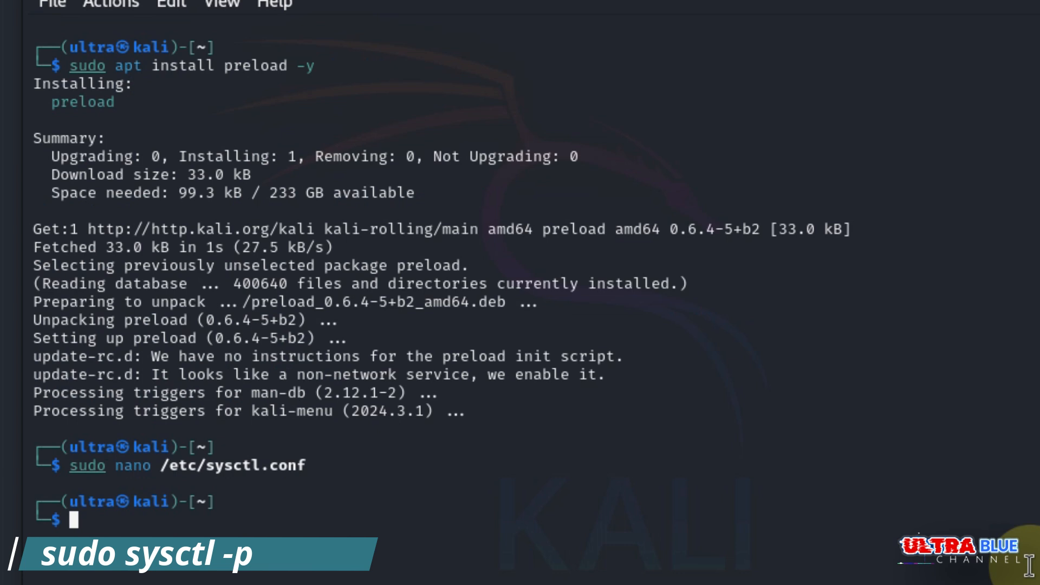
- Reload kernel settings with sudo sysctl -p, confirming vm.swappiness = 10
text(sudo nano /etc/sysctl.conf)
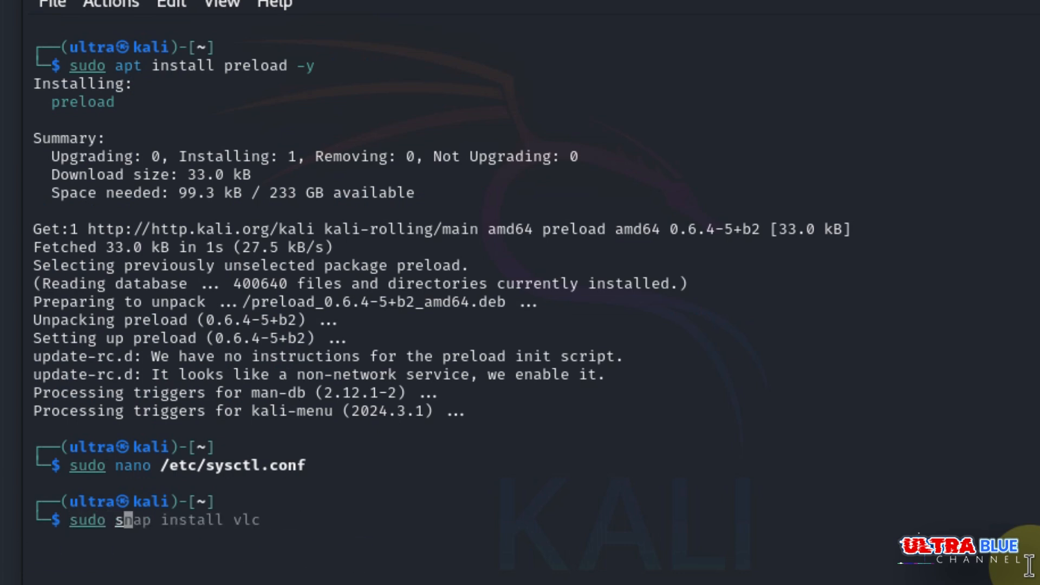
text(sysc)
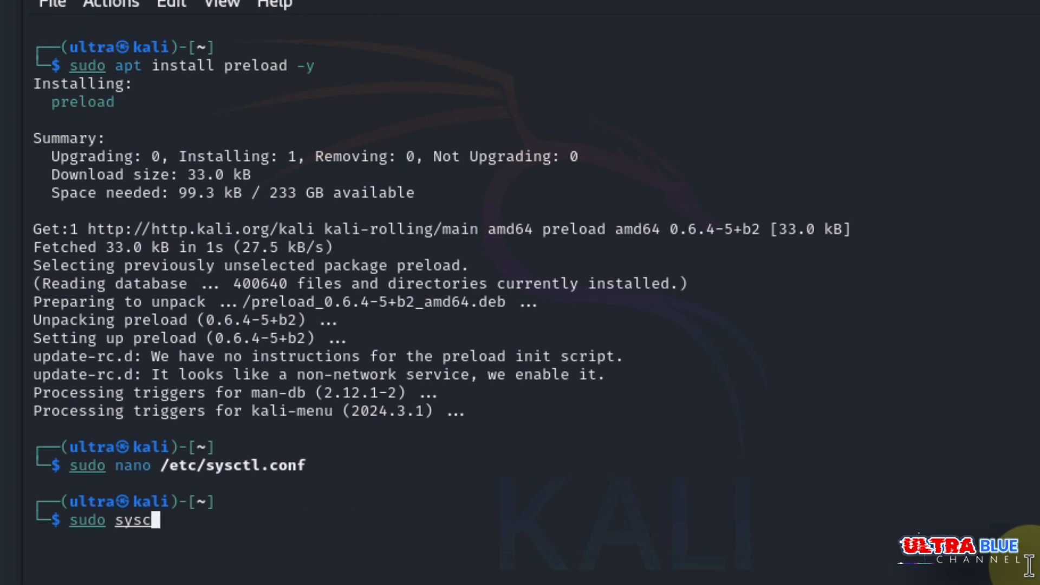
text(tl)
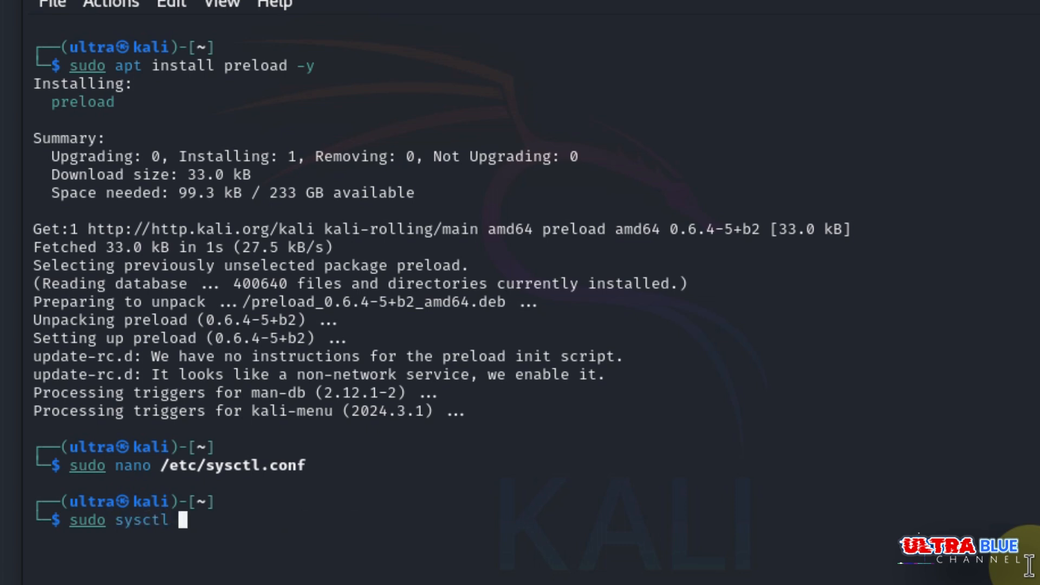
text(-p)
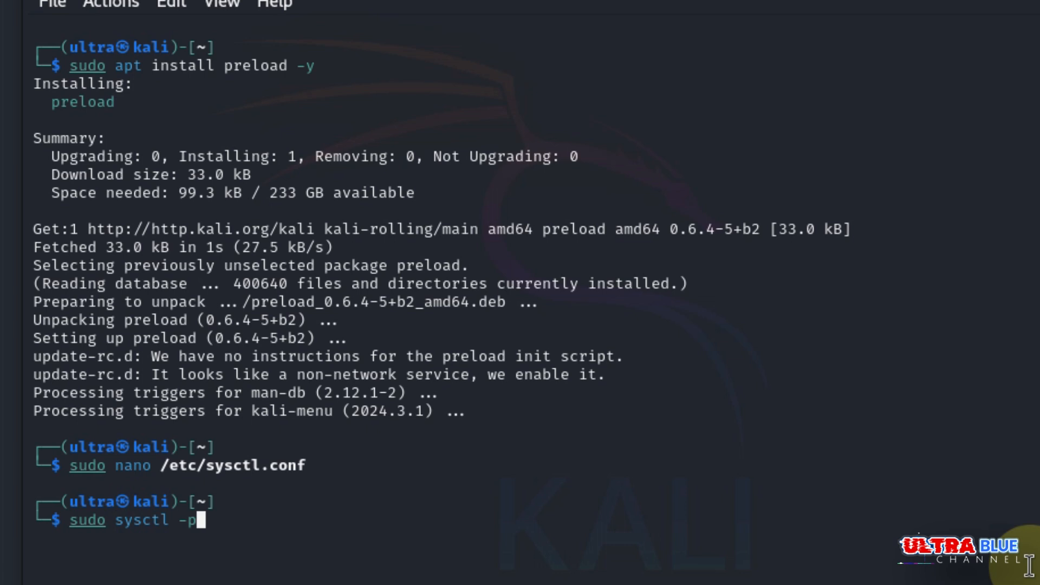
key(Return)
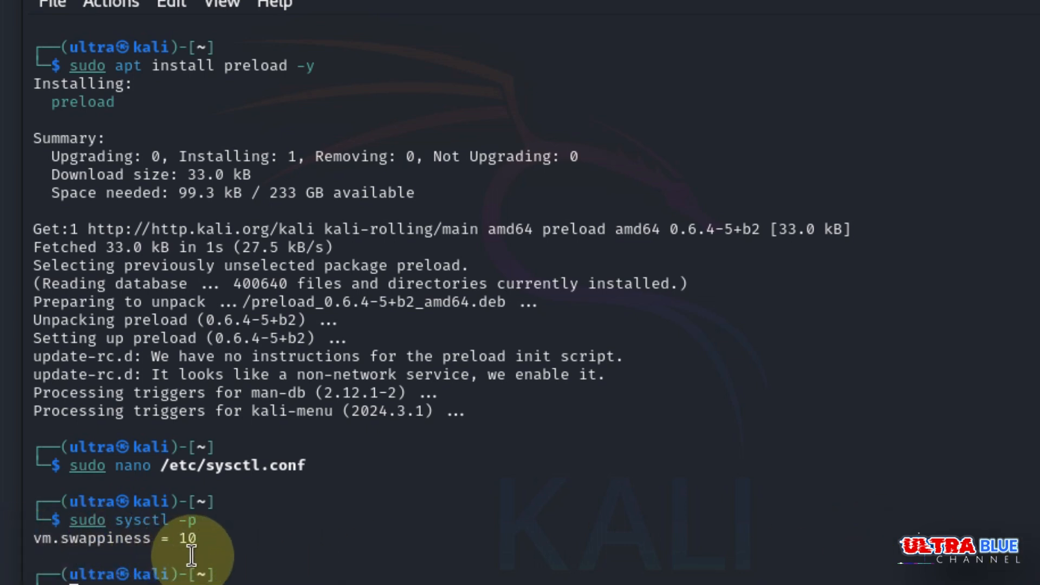
mouse_move(23, 547)
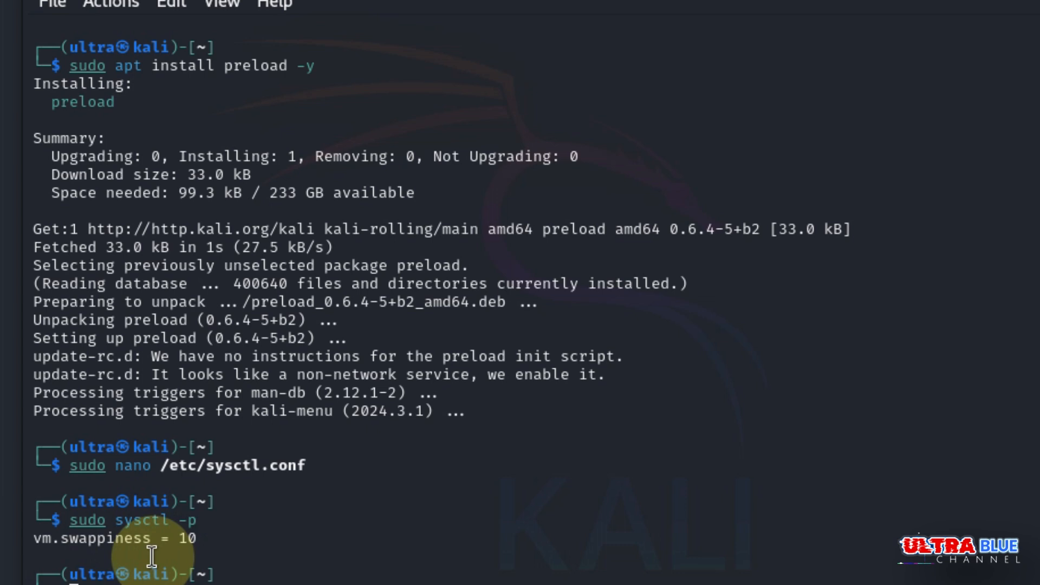
scroll(down, 3)
text(sudo apt clean)
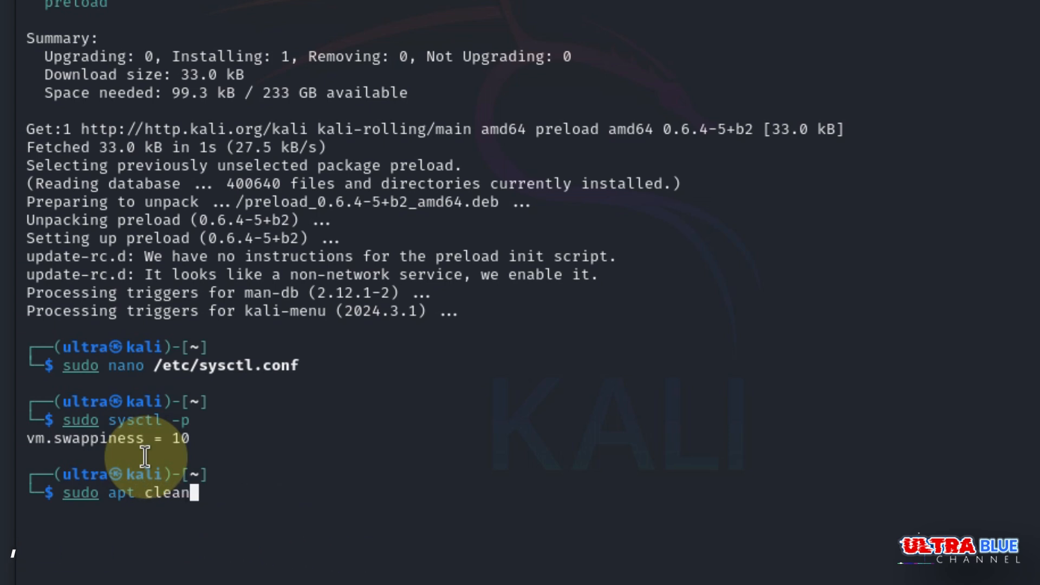
- Run sudo apt clean and sudo apt autoclean to clear cached and outdated package files
key(Return)
text(sudo apt )
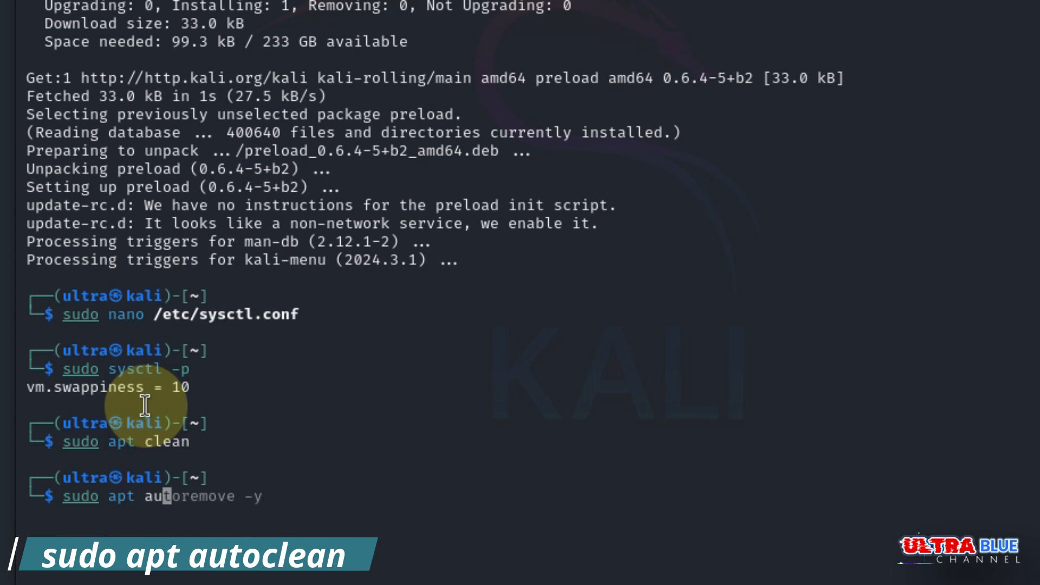
text(autocl)
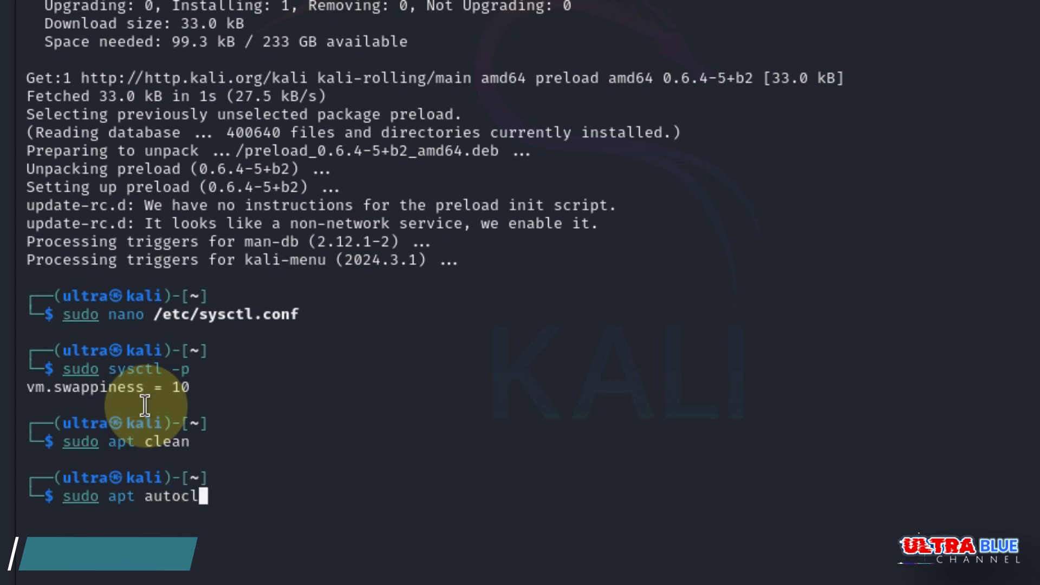
text(ean)
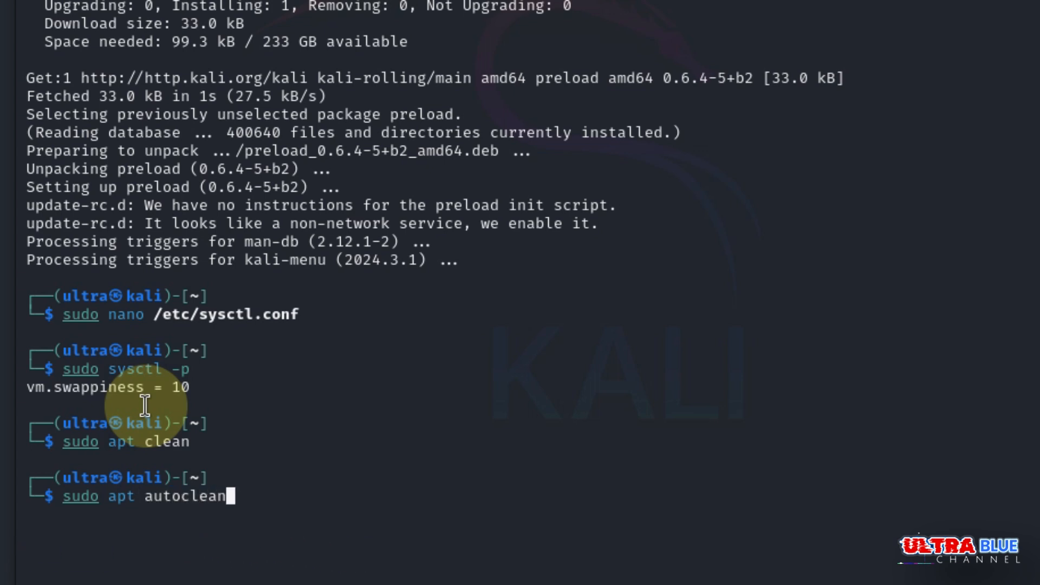
key(Return)
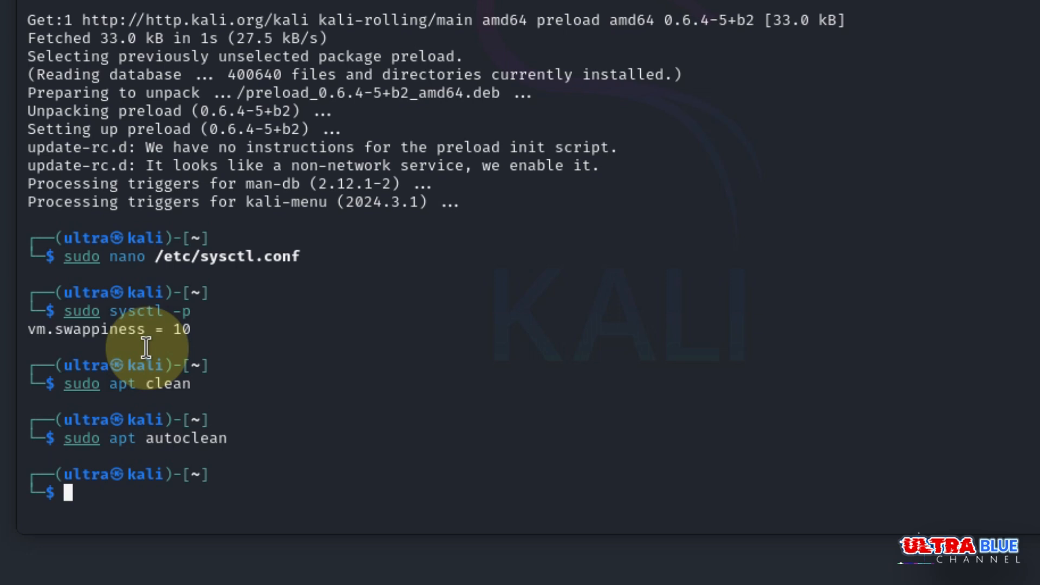
text(sudo apt autoclean)
text(sudo sysctl)
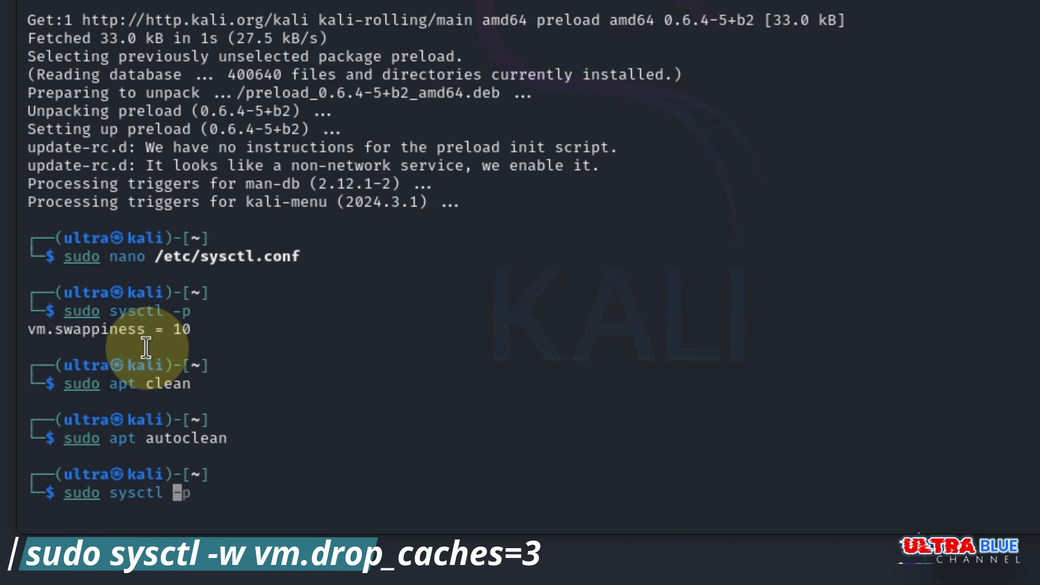
- Drop the memory caches with sudo sysctl -w vm.drop_caches=3
text(w)
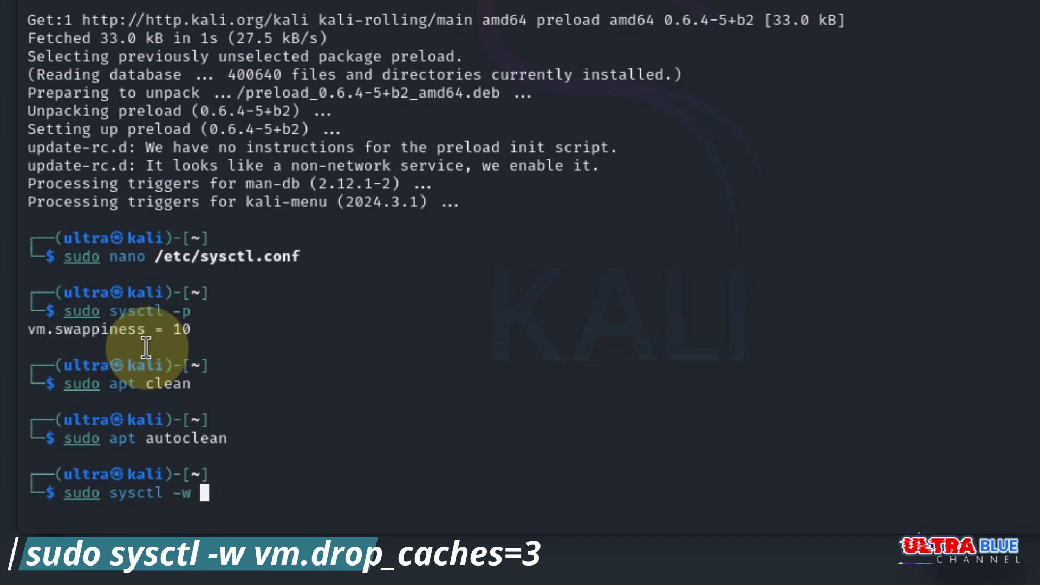
text(vm)
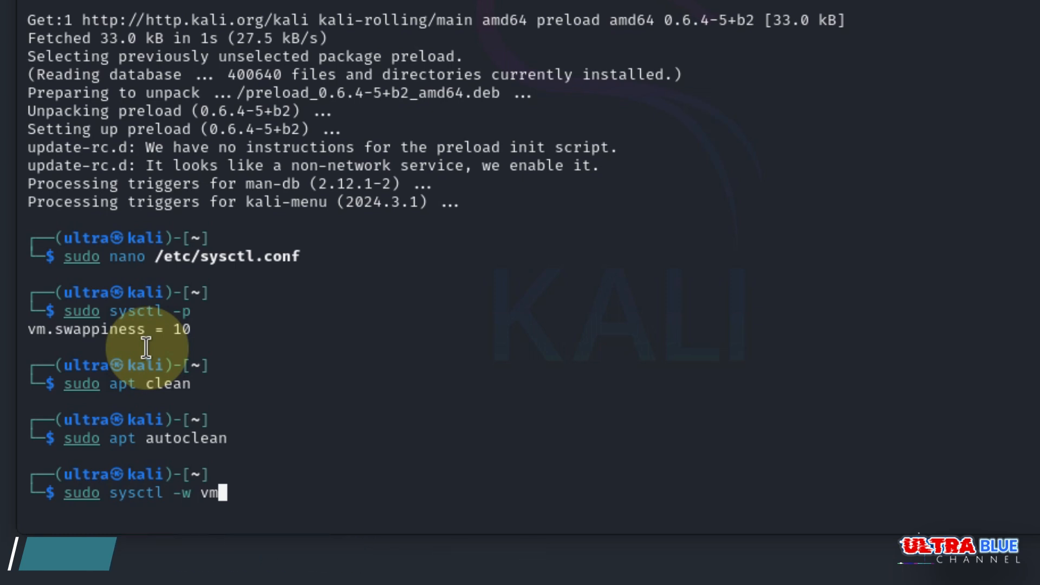
text(.drop)
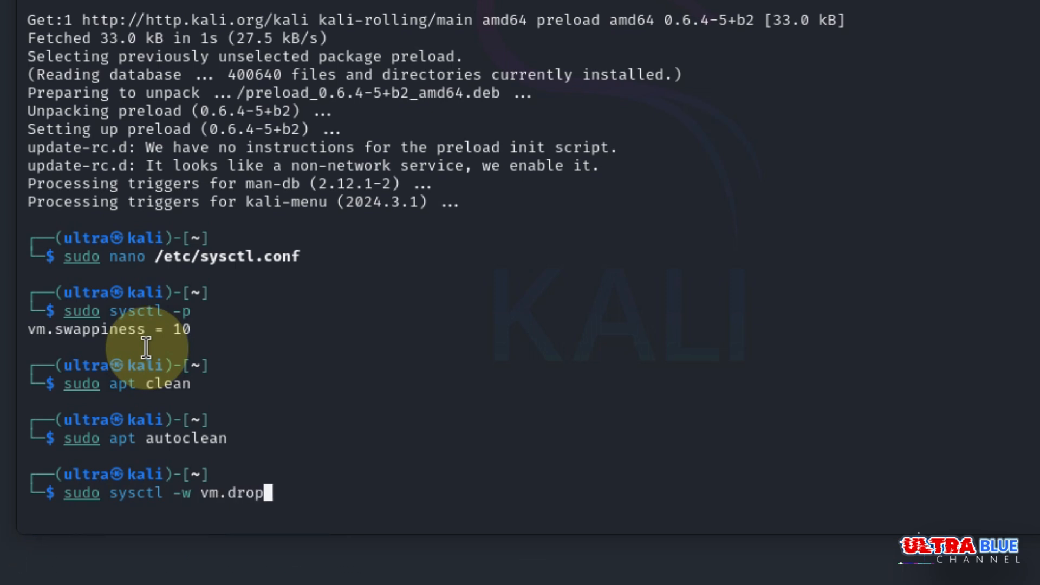
text(_)
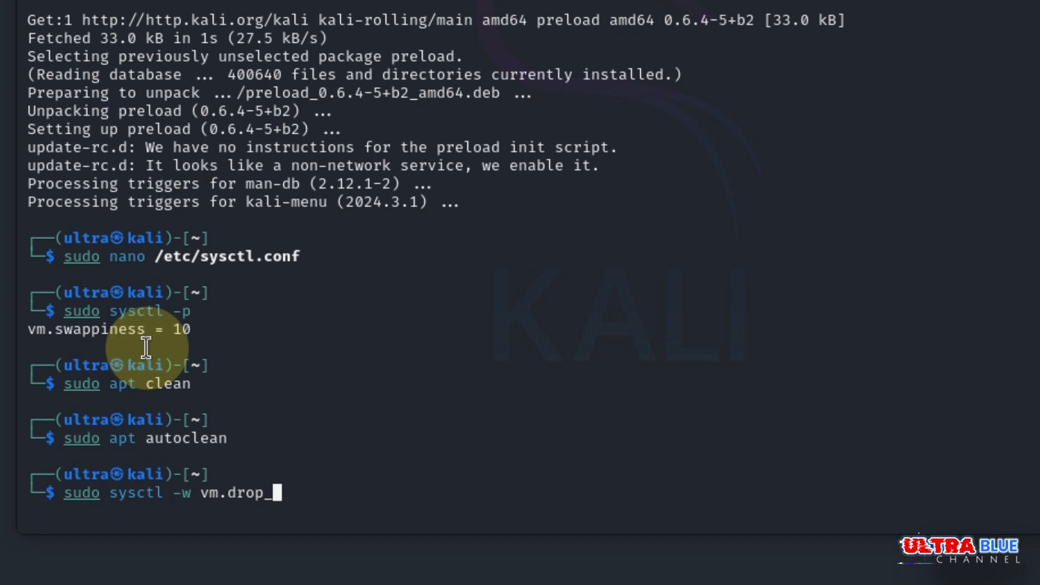
text(caches)
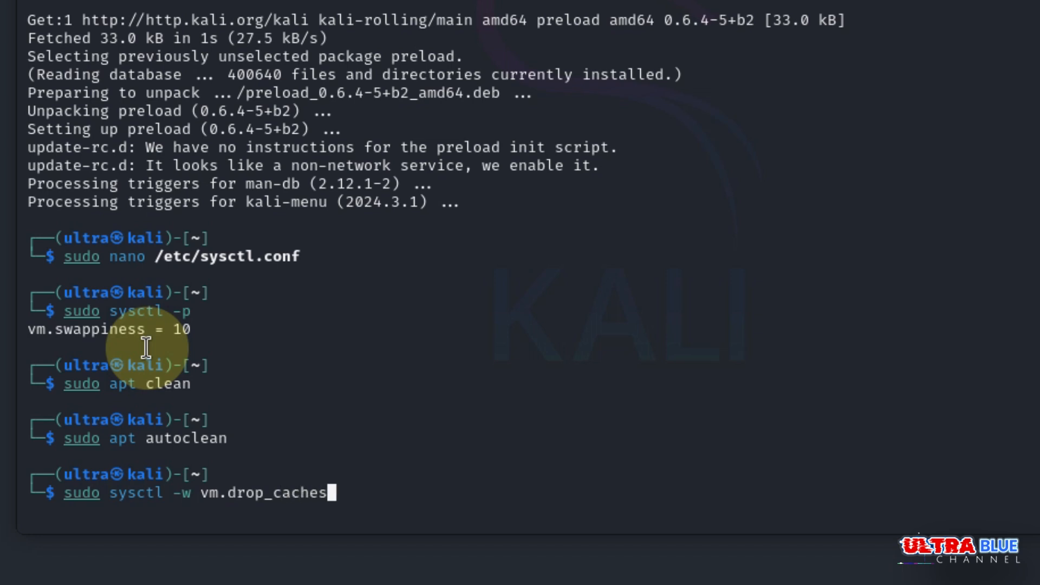
text(=3)
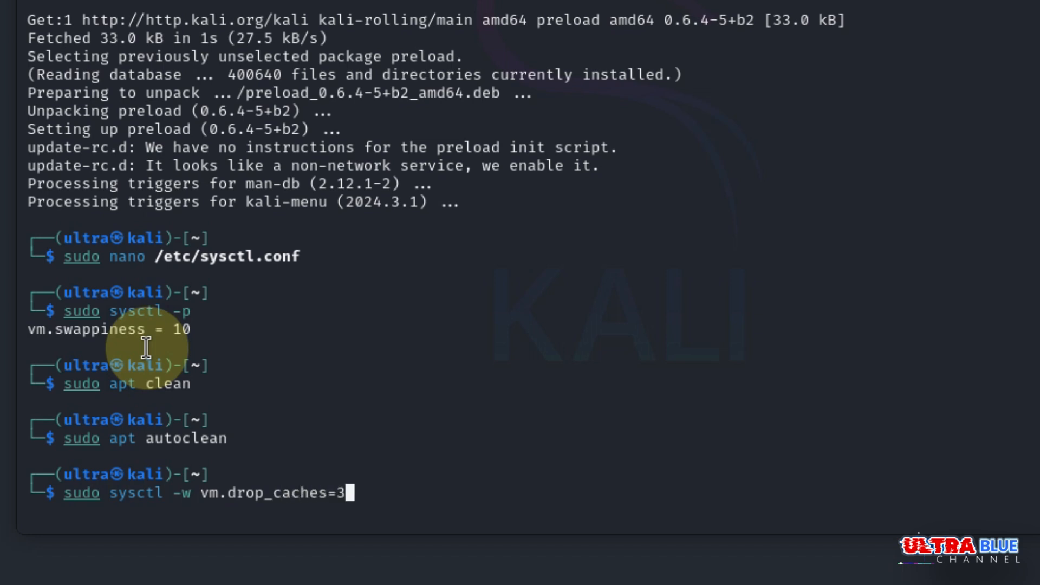
key(Return)
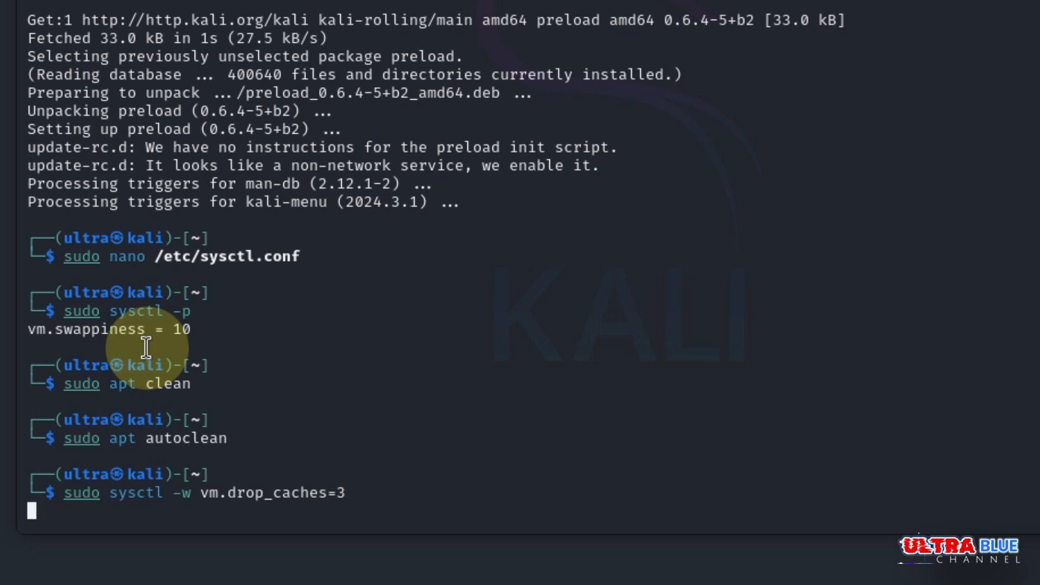
key(Return)
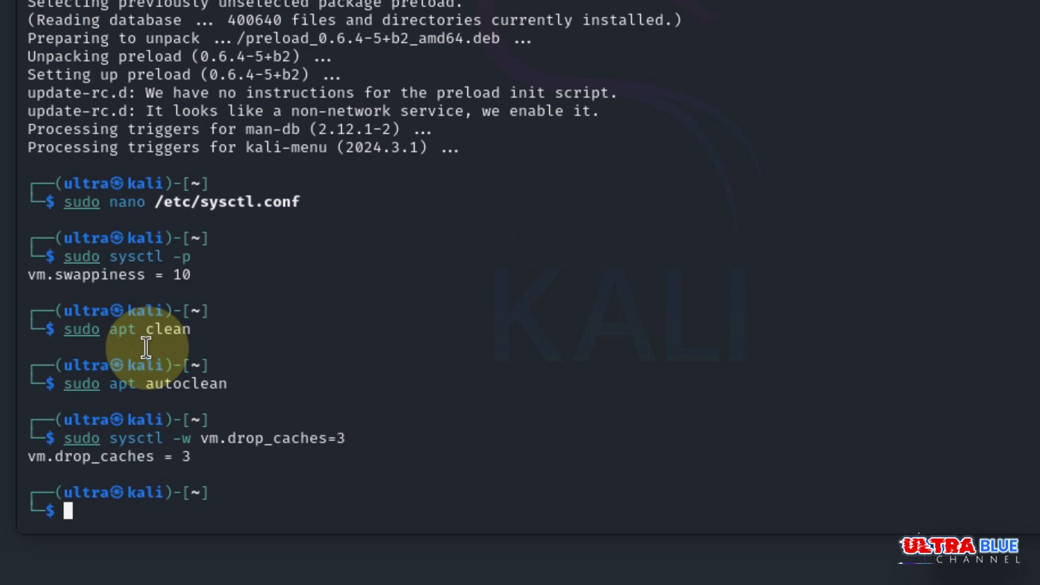